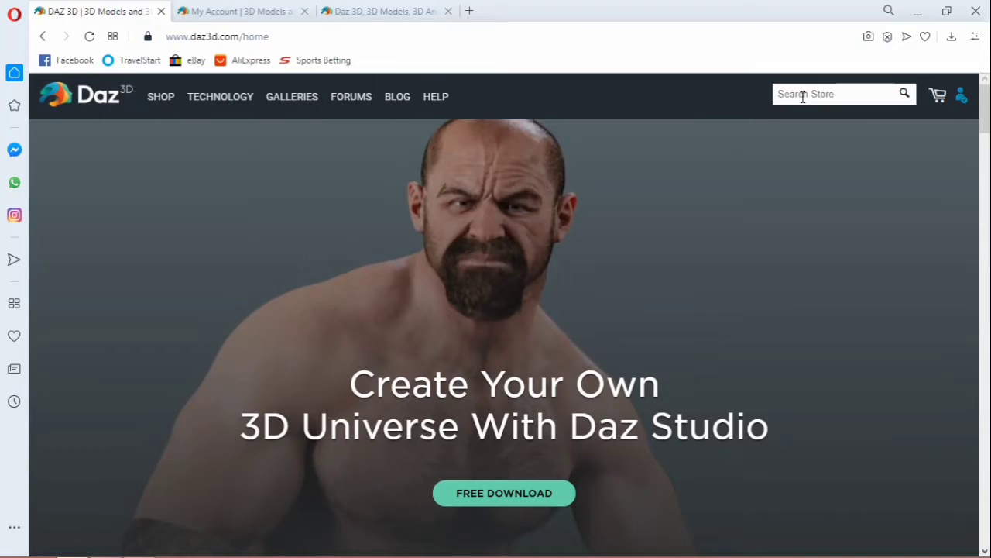
Step: Search the Daz 3D store for 'face transfer' using the dropdown suggestion
{"action": "type", "text": "face tra"}
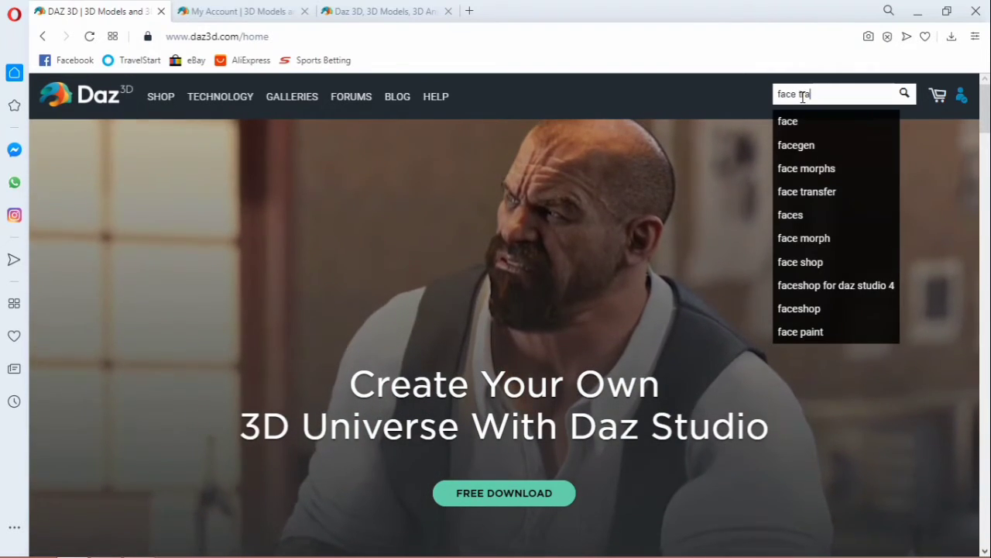
{"action": "type", "text": "n"}
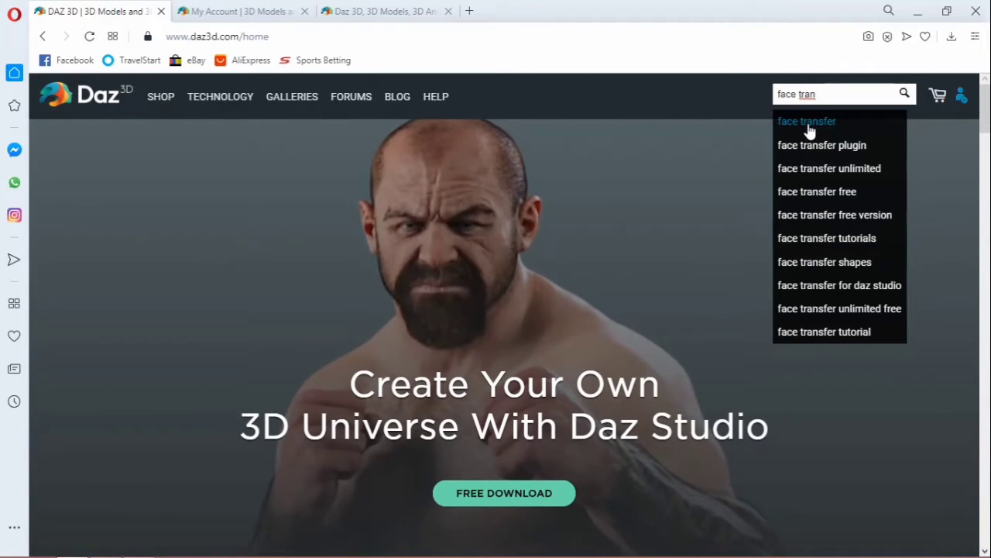
{"action": "left_click", "coordinate": [806, 121]}
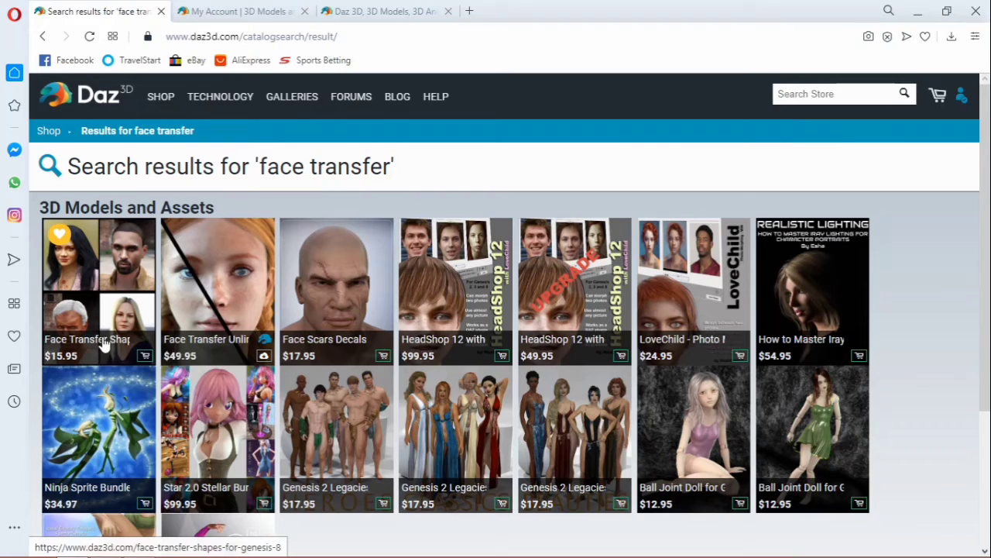
{"action": "mouse_move", "coordinate": [89, 341]}
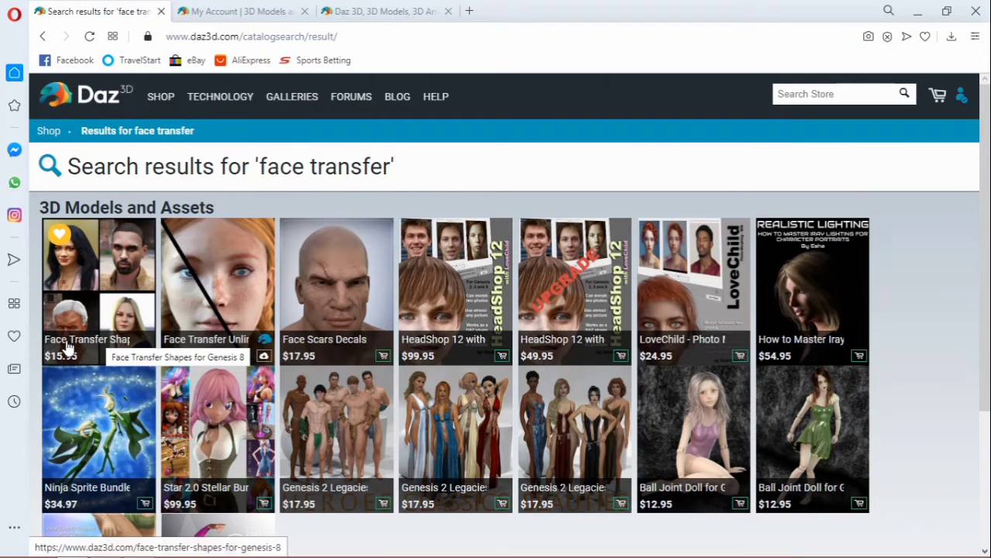
{"action": "mouse_move", "coordinate": [83, 346]}
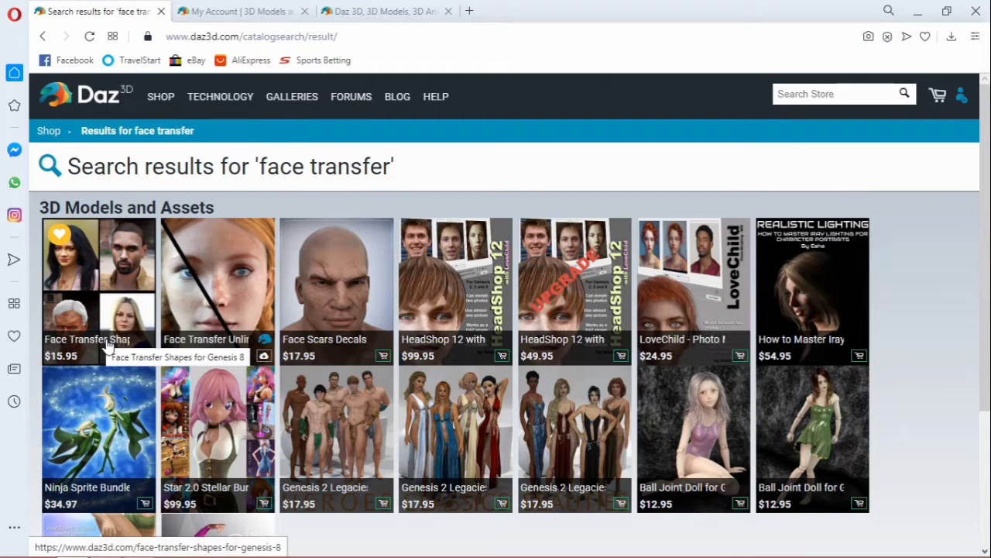
{"action": "mouse_move", "coordinate": [205, 339]}
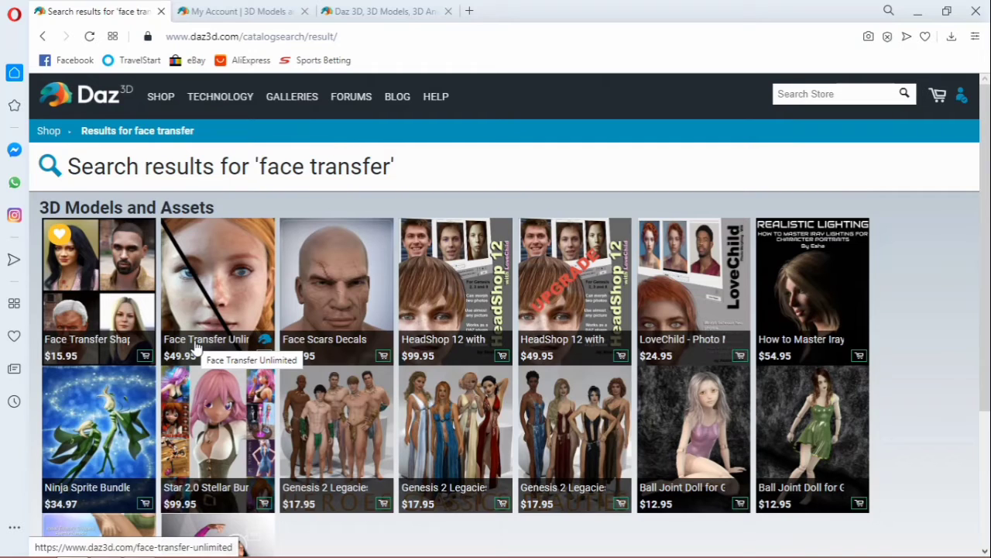
{"action": "mouse_move", "coordinate": [313, 350]}
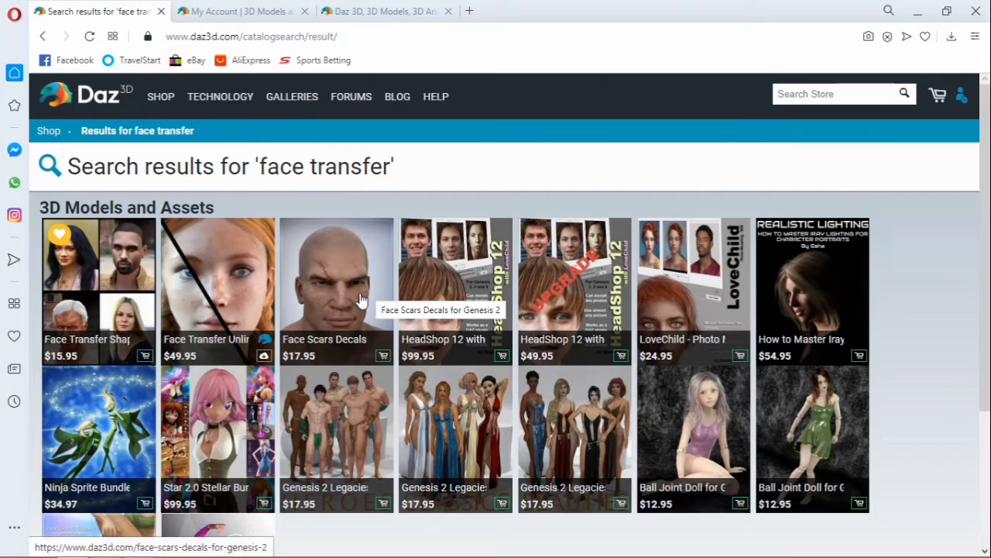
{"action": "mouse_move", "coordinate": [223, 457]}
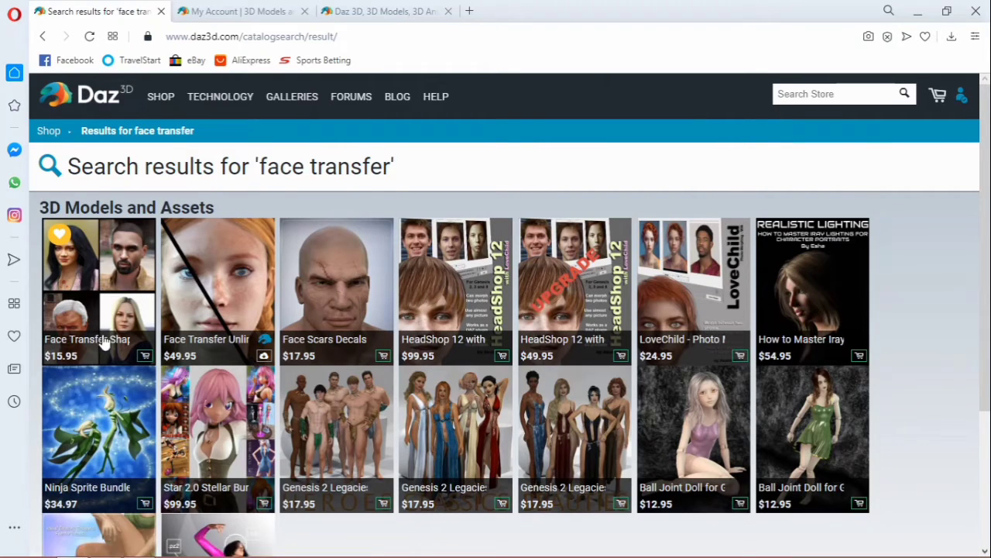
{"action": "mouse_move", "coordinate": [186, 312]}
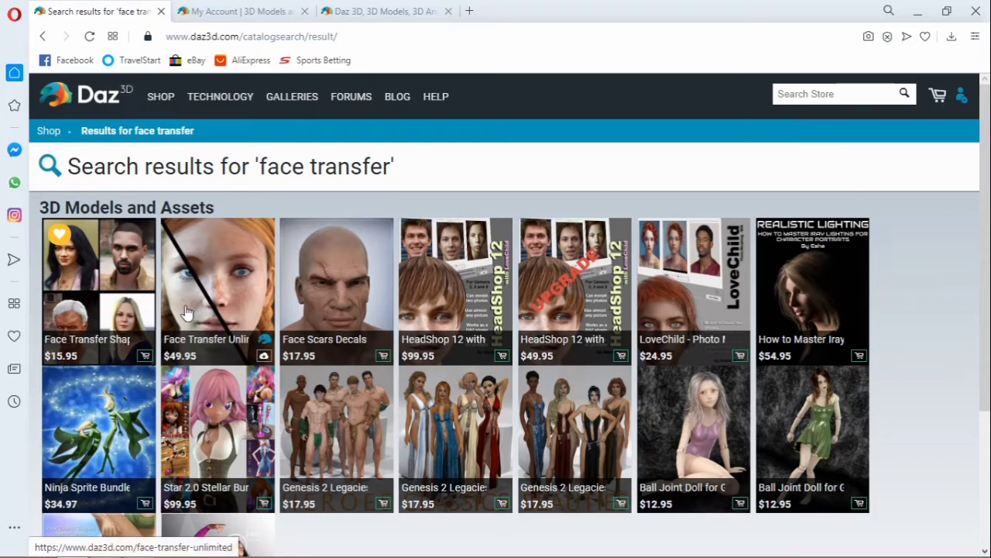
{"action": "mouse_move", "coordinate": [186, 310]}
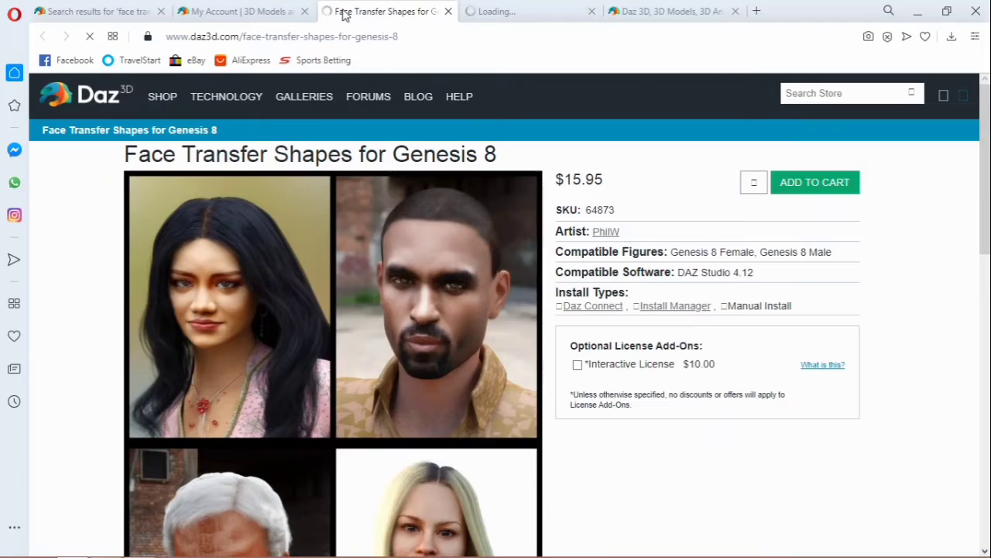
Step: Scroll down the Face Transfer Shapes for Genesis 8 product page
{"action": "scroll", "scroll_direction": "down", "scroll_amount": 3}
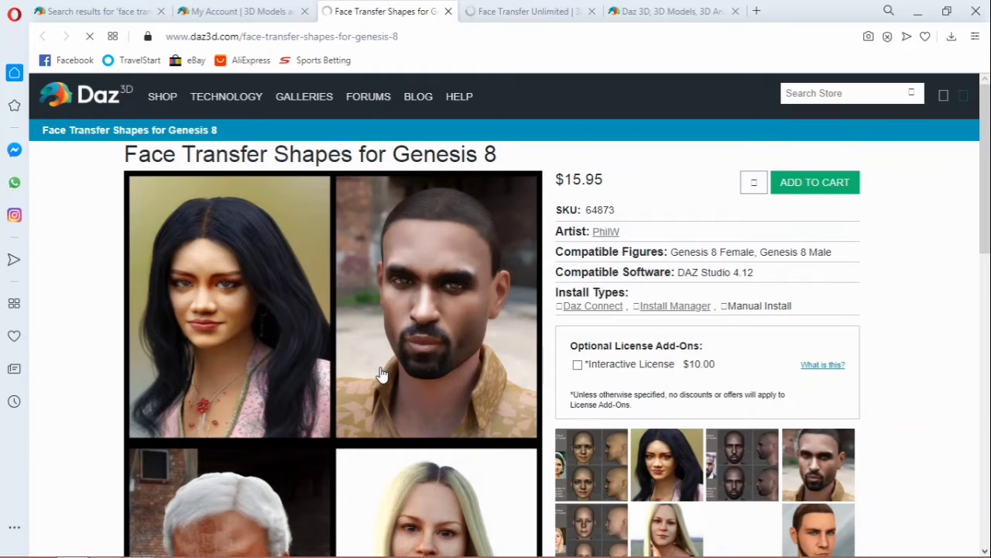
{"action": "mouse_move", "coordinate": [393, 340]}
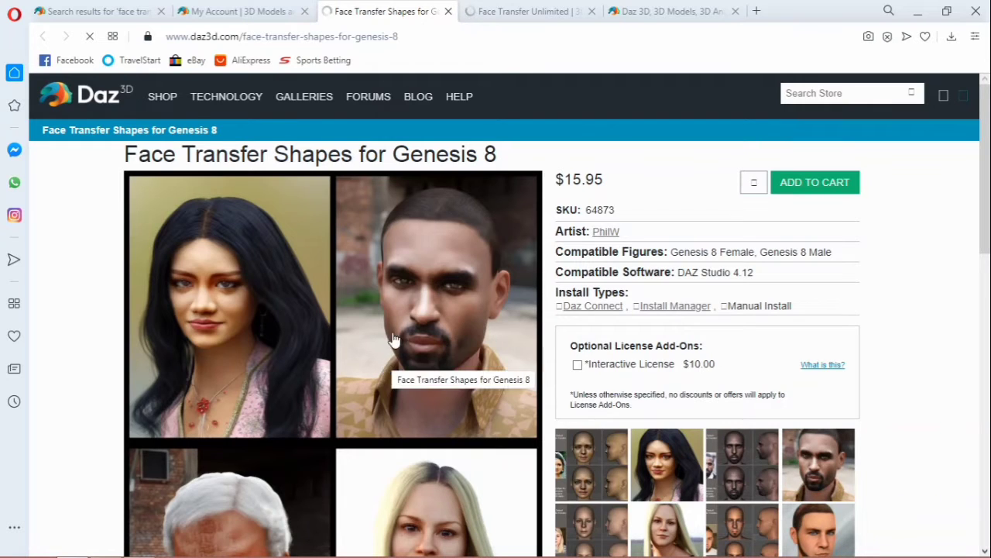
{"action": "mouse_move", "coordinate": [453, 364]}
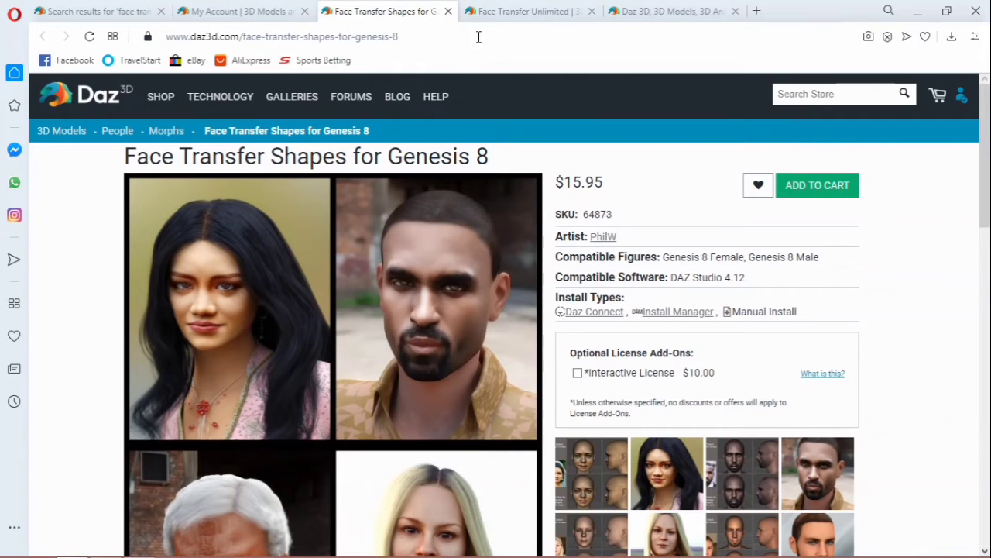
{"action": "left_click", "coordinate": [531, 11]}
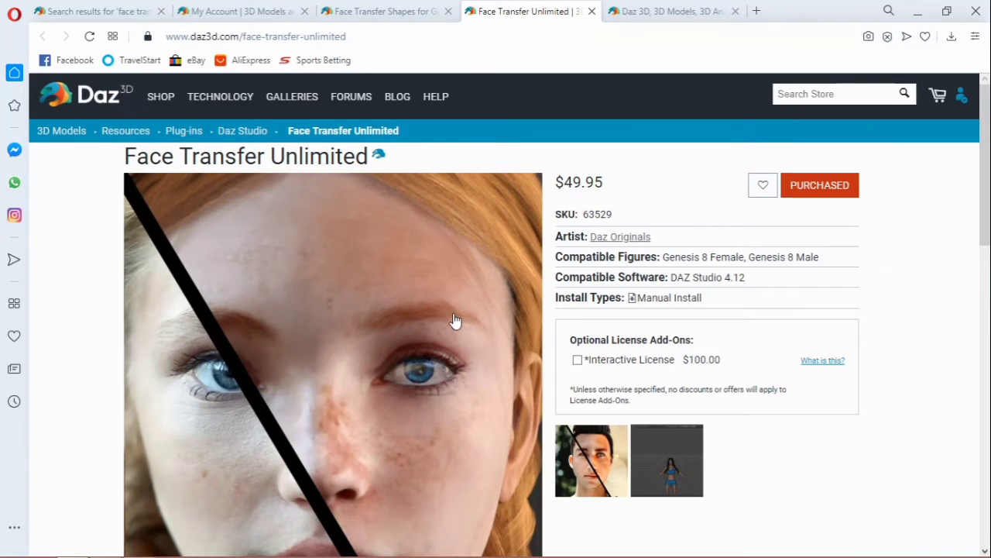
{"action": "mouse_move", "coordinate": [451, 326]}
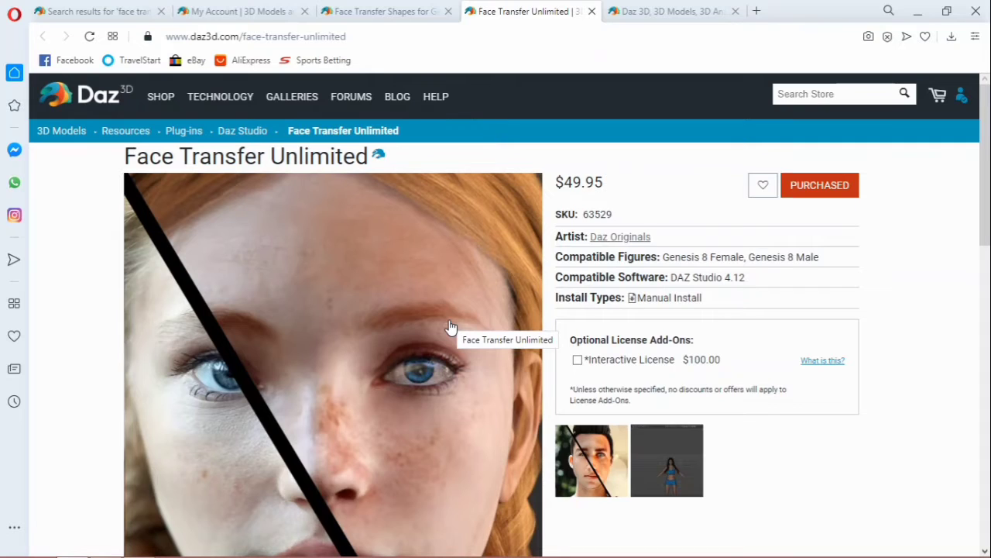
{"action": "mouse_move", "coordinate": [460, 308]}
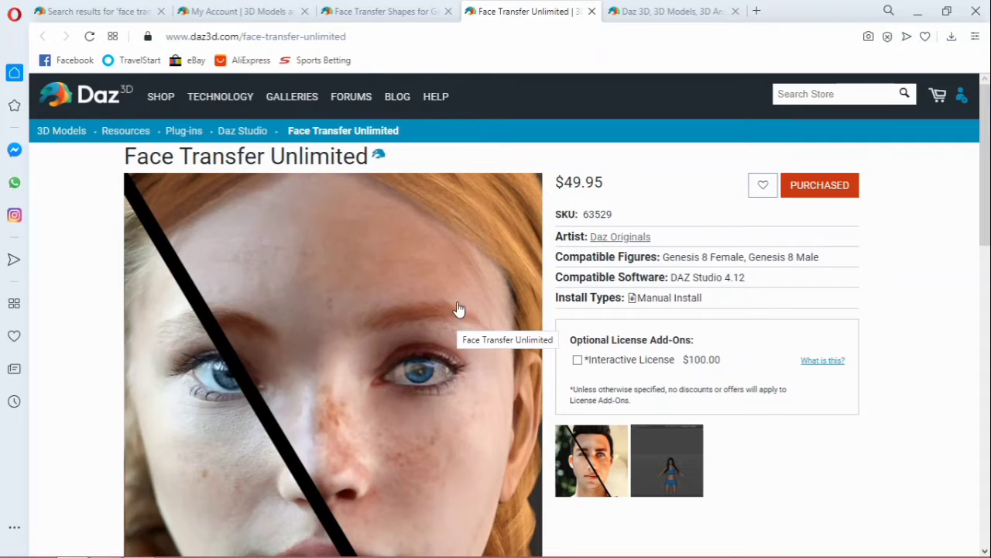
{"action": "mouse_move", "coordinate": [604, 208]}
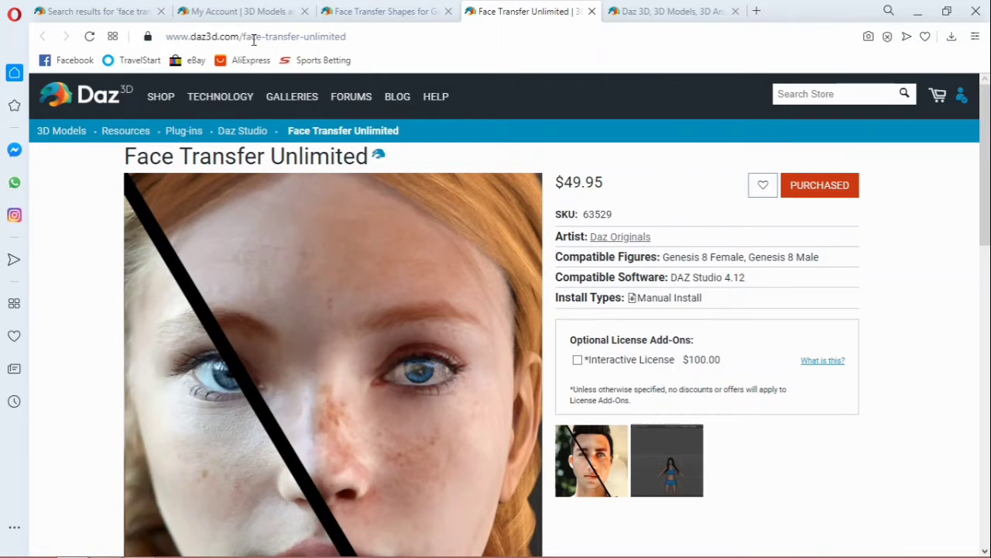
{"action": "scroll", "scroll_direction": "down", "scroll_amount": 3}
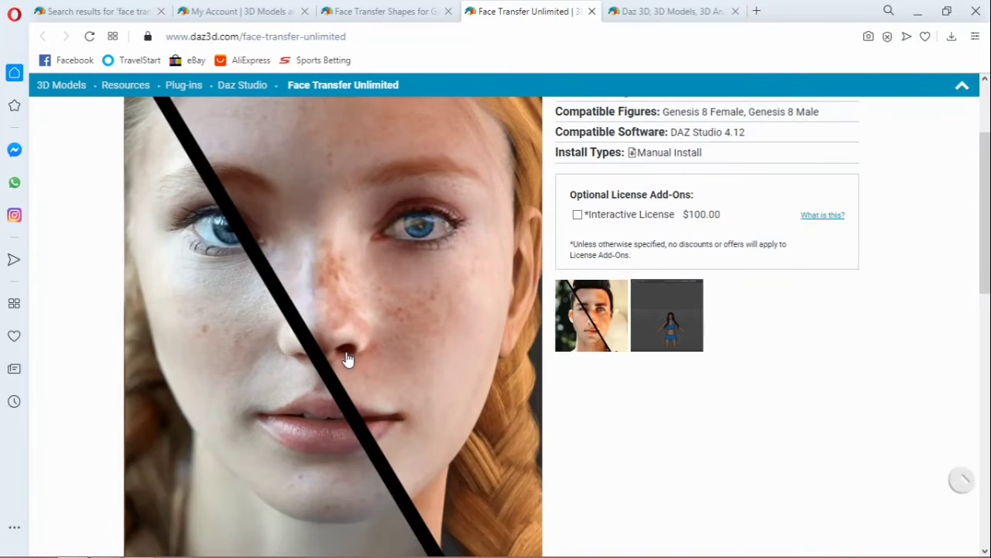
{"action": "scroll", "scroll_direction": "up", "scroll_amount": 3}
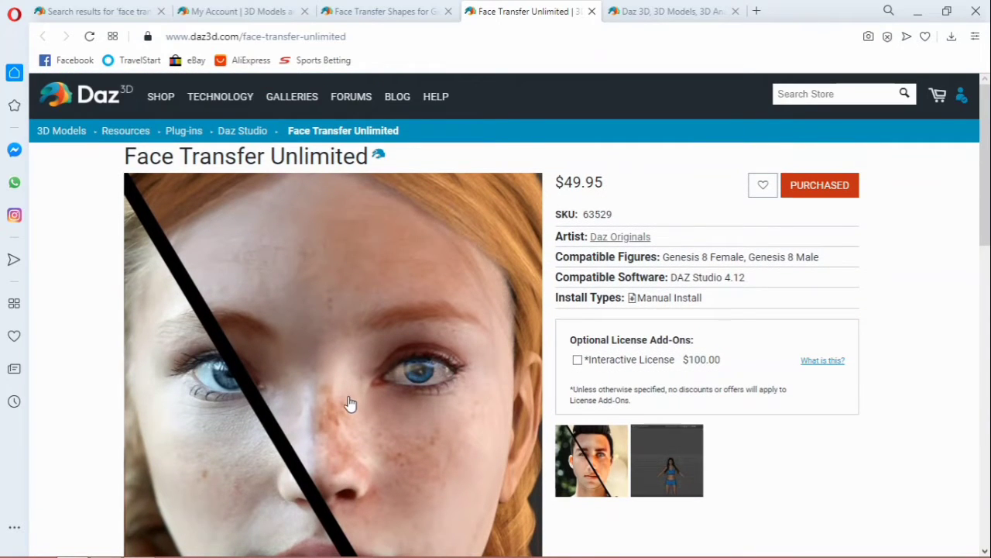
{"action": "mouse_move", "coordinate": [275, 287]}
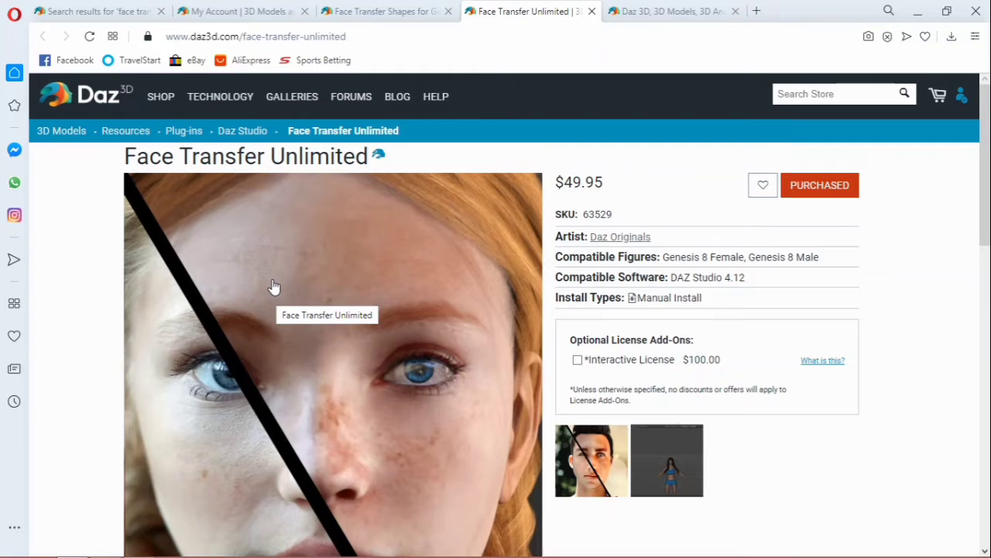
{"action": "left_click", "coordinate": [380, 10]}
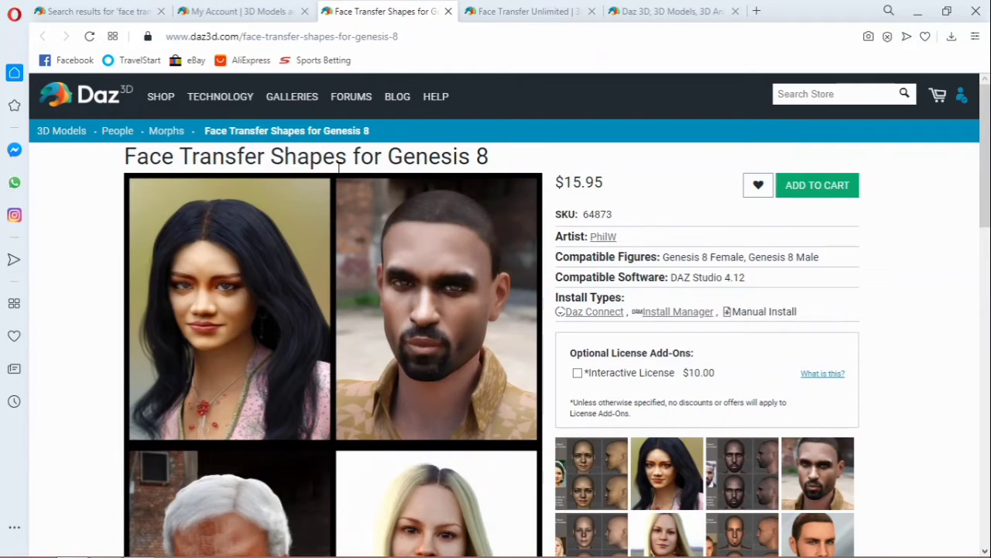
Step: Scroll through the $15.95 Face Transfer Shapes for Genesis 8 product page
{"action": "scroll", "scroll_direction": "down", "scroll_amount": 3}
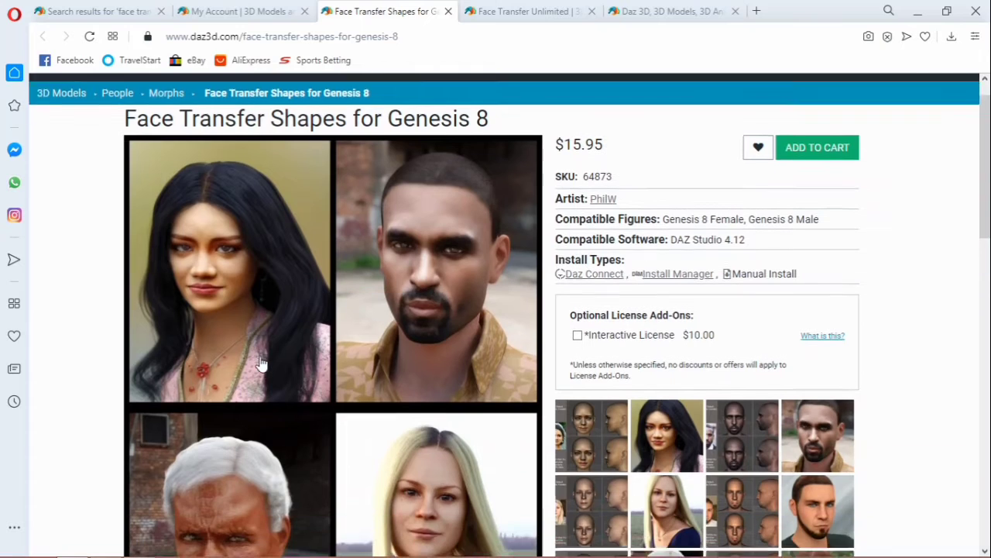
{"action": "scroll", "scroll_direction": "down", "scroll_amount": 3}
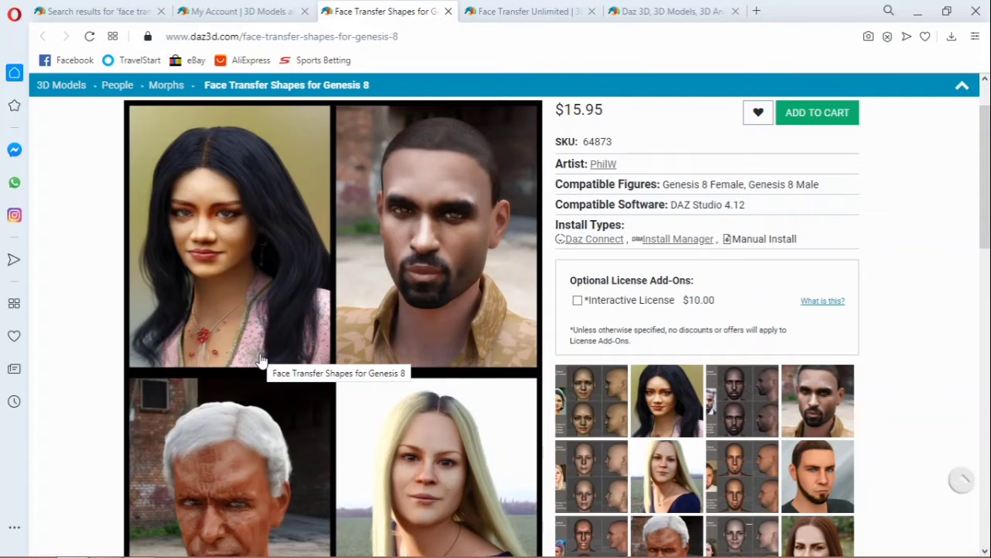
{"action": "mouse_move", "coordinate": [268, 348]}
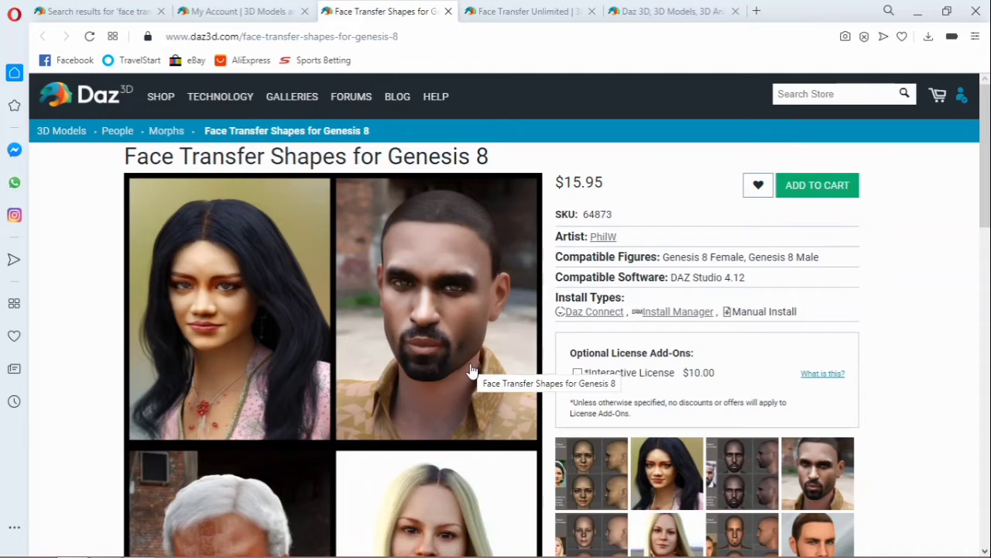
{"action": "mouse_move", "coordinate": [462, 365]}
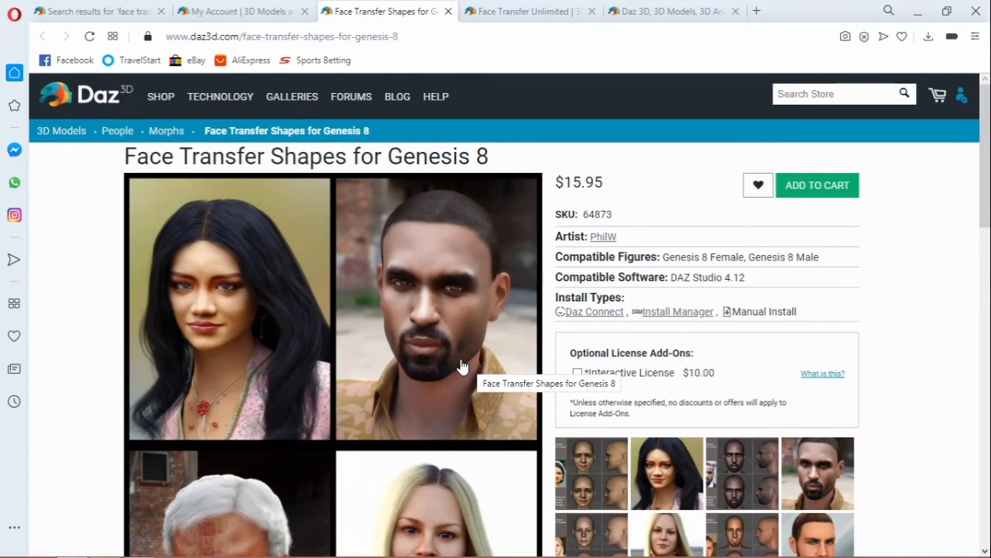
{"action": "scroll", "scroll_direction": "down", "scroll_amount": 3}
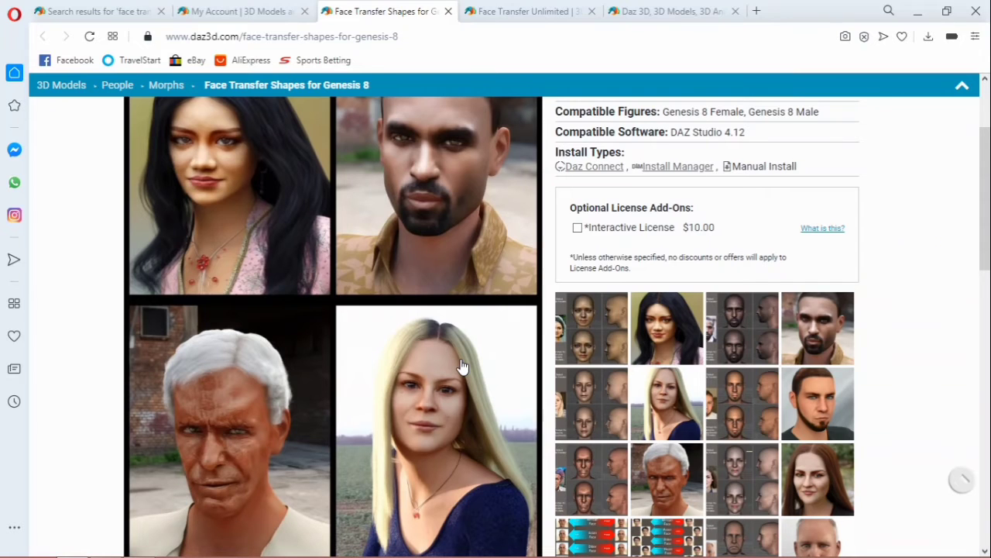
{"action": "scroll", "scroll_direction": "up", "scroll_amount": 3}
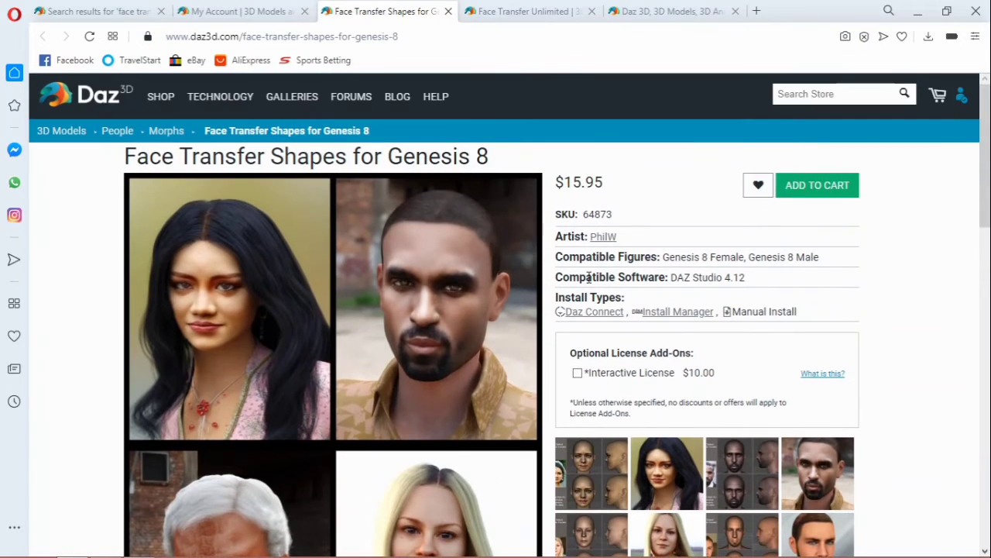
{"action": "mouse_move", "coordinate": [583, 165]}
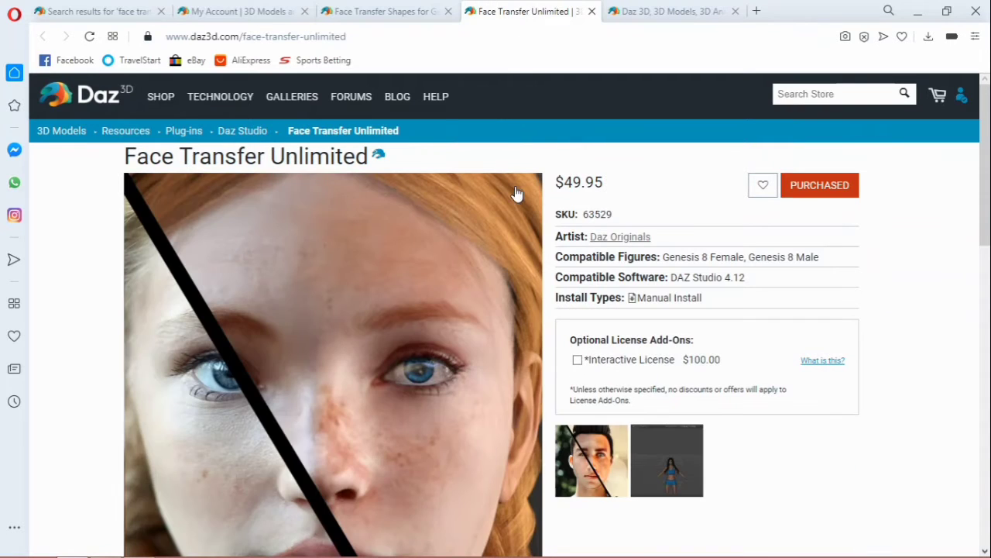
{"action": "mouse_move", "coordinate": [587, 213]}
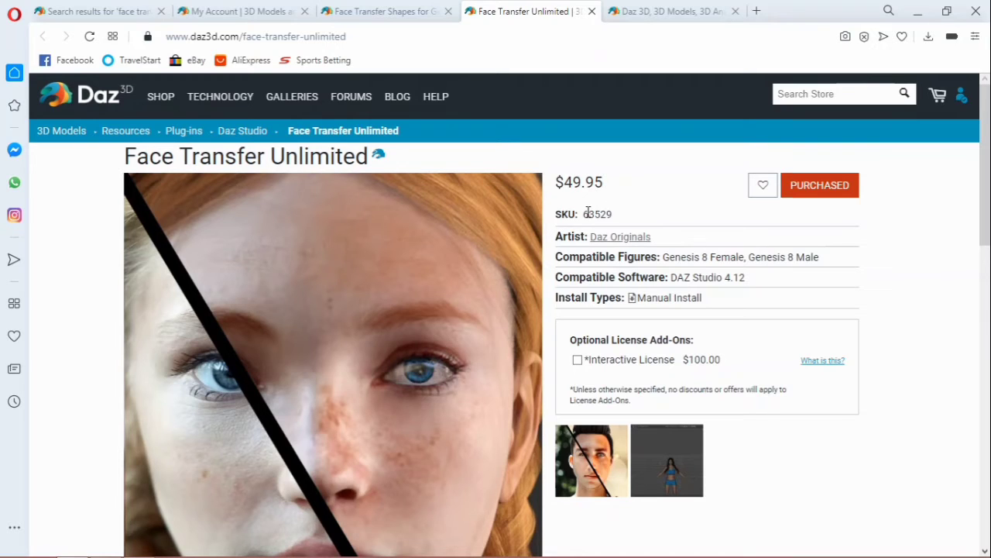
{"action": "scroll", "scroll_direction": "down", "scroll_amount": 3}
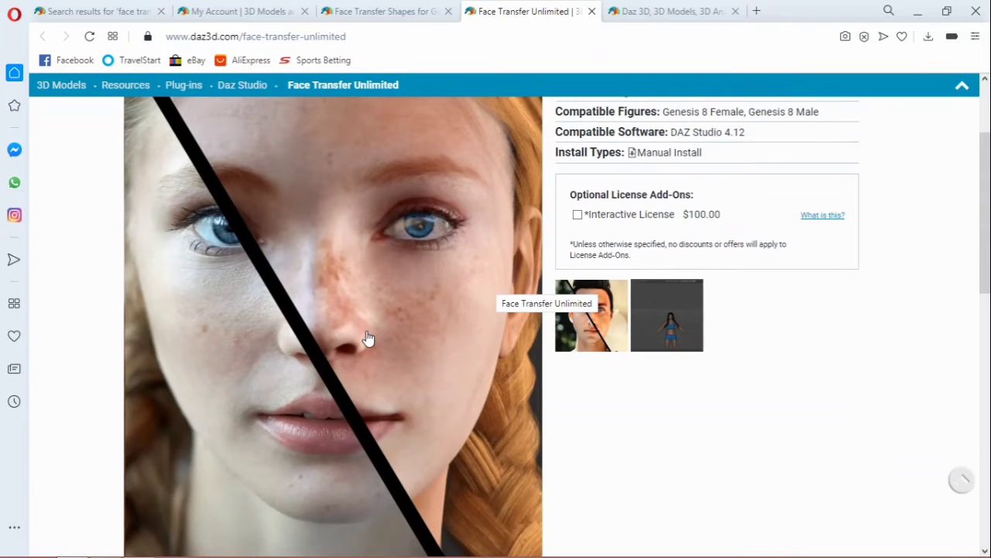
{"action": "scroll", "scroll_direction": "up", "scroll_amount": 3}
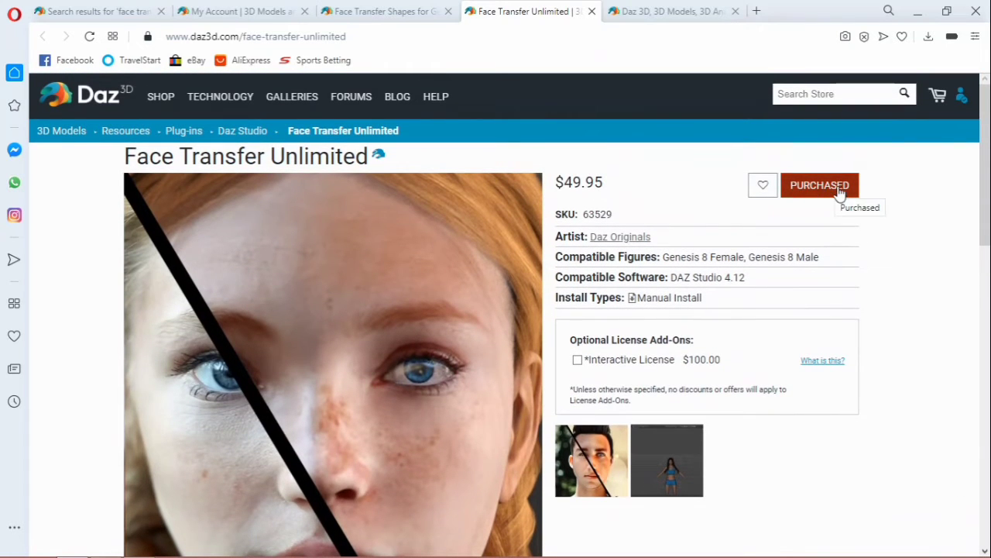
{"action": "mouse_move", "coordinate": [798, 230]}
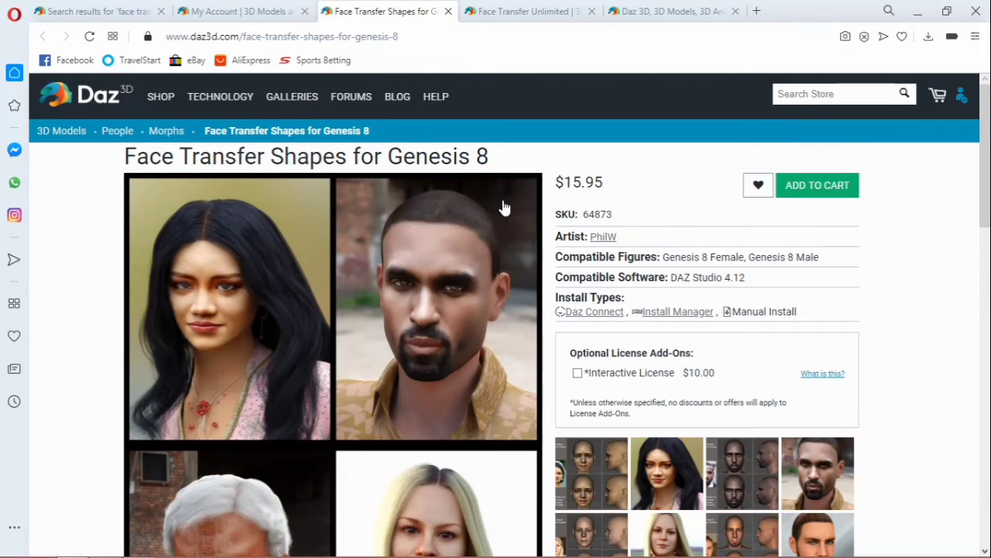
{"action": "mouse_move", "coordinate": [830, 200]}
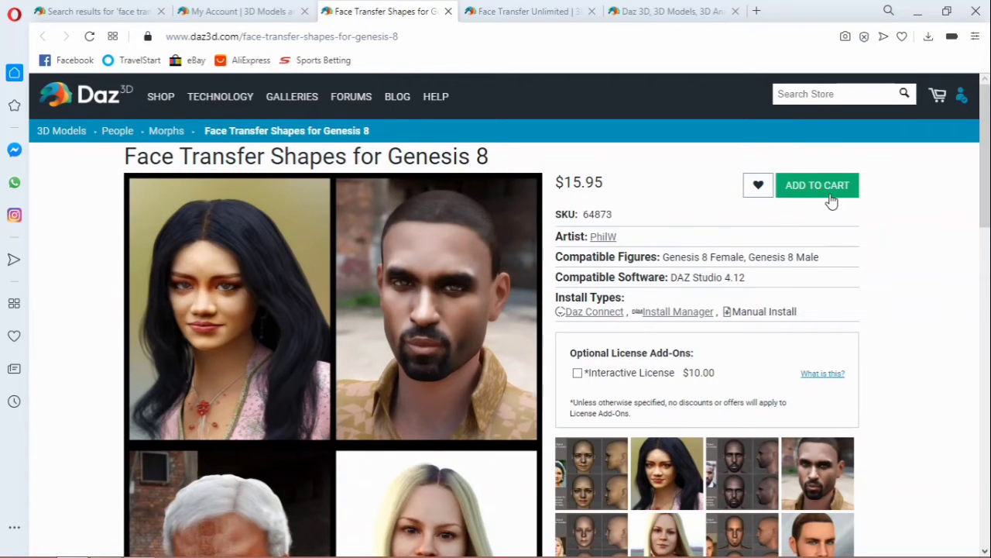
{"action": "mouse_move", "coordinate": [779, 211]}
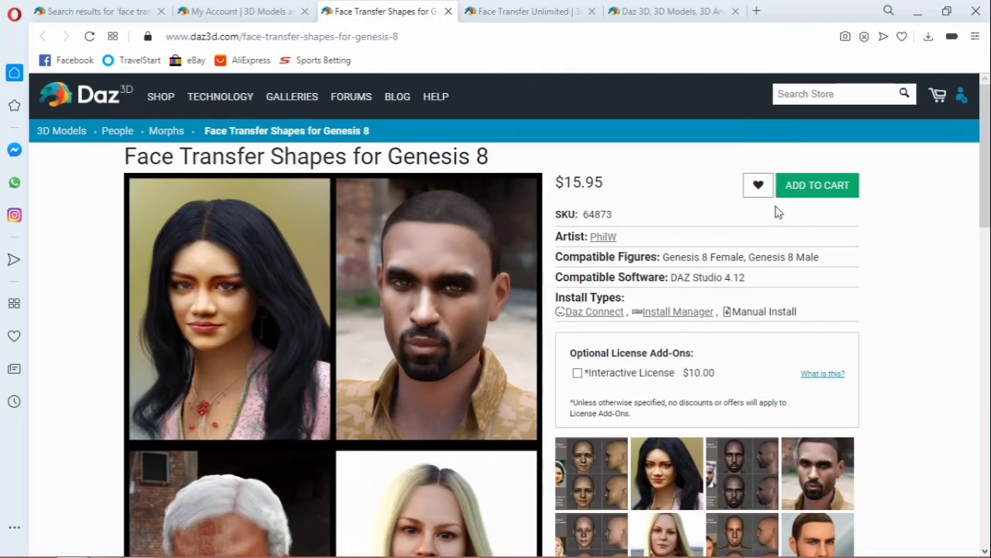
{"action": "mouse_move", "coordinate": [817, 185]}
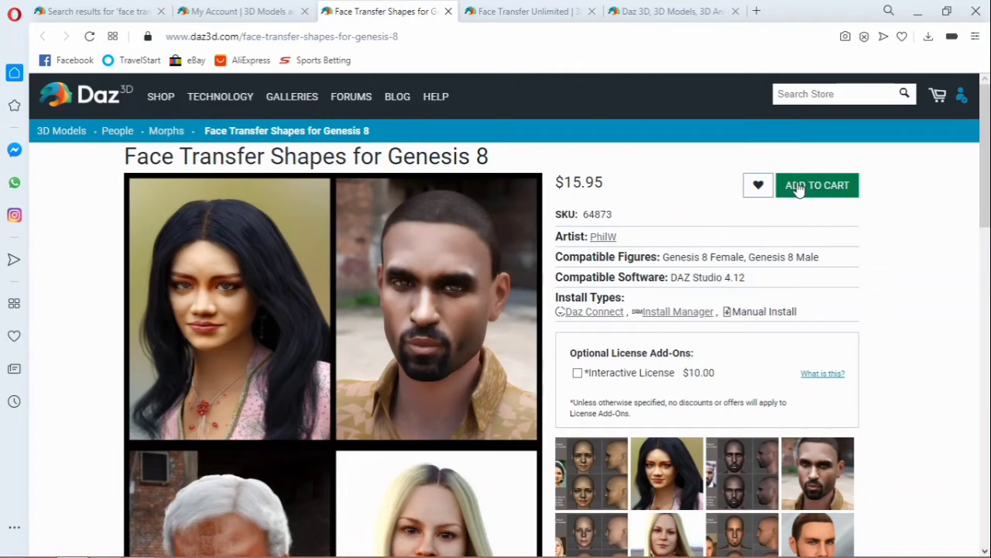
Step: Add Face Transfer Shapes for Genesis 8 to the cart and check out from the popup
{"action": "left_click", "coordinate": [817, 185]}
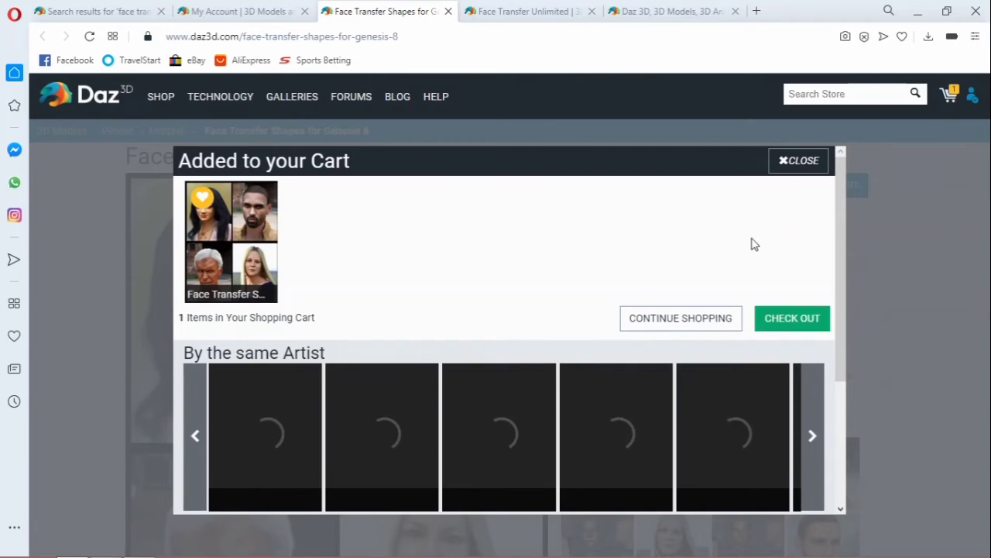
{"action": "mouse_move", "coordinate": [263, 267]}
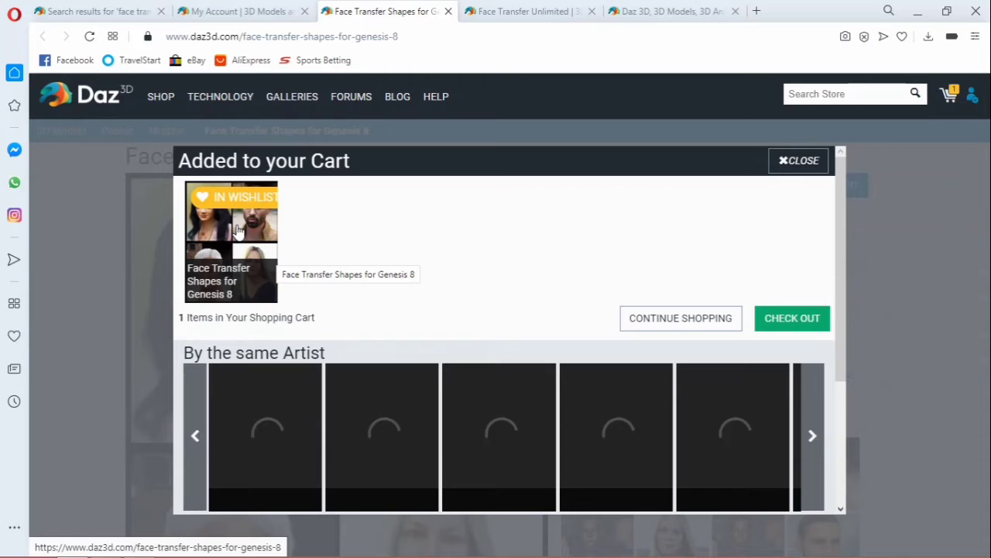
{"action": "mouse_move", "coordinate": [226, 248]}
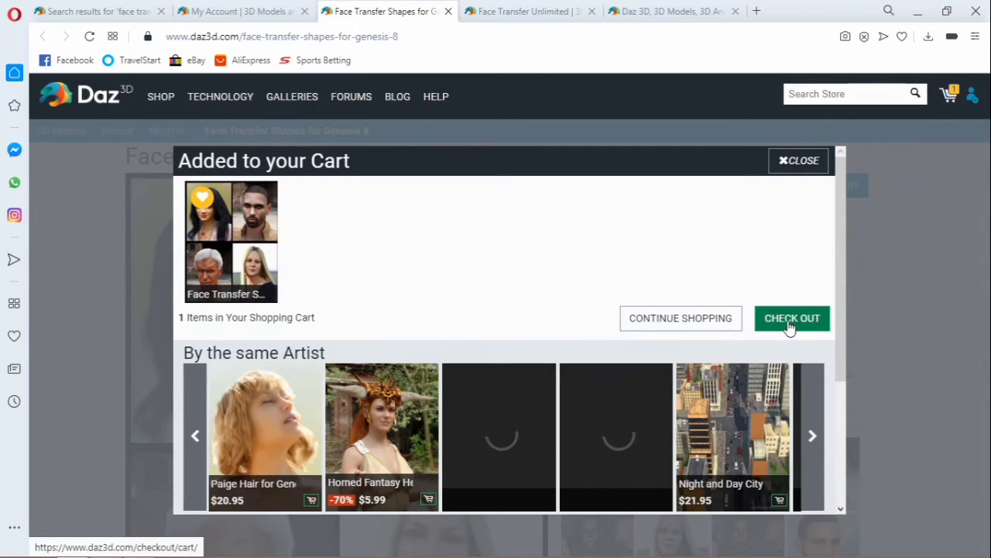
{"action": "mouse_move", "coordinate": [792, 318]}
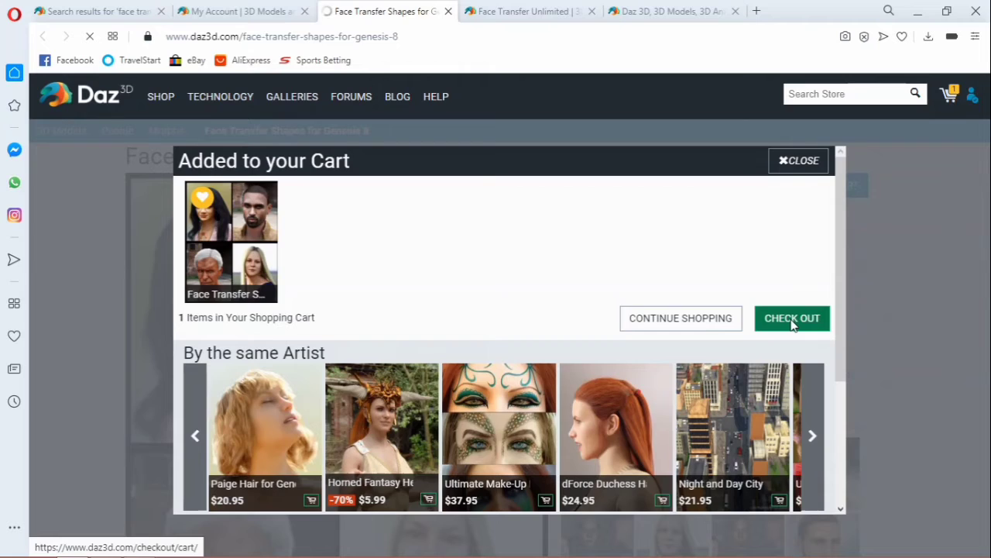
{"action": "left_click", "coordinate": [791, 318]}
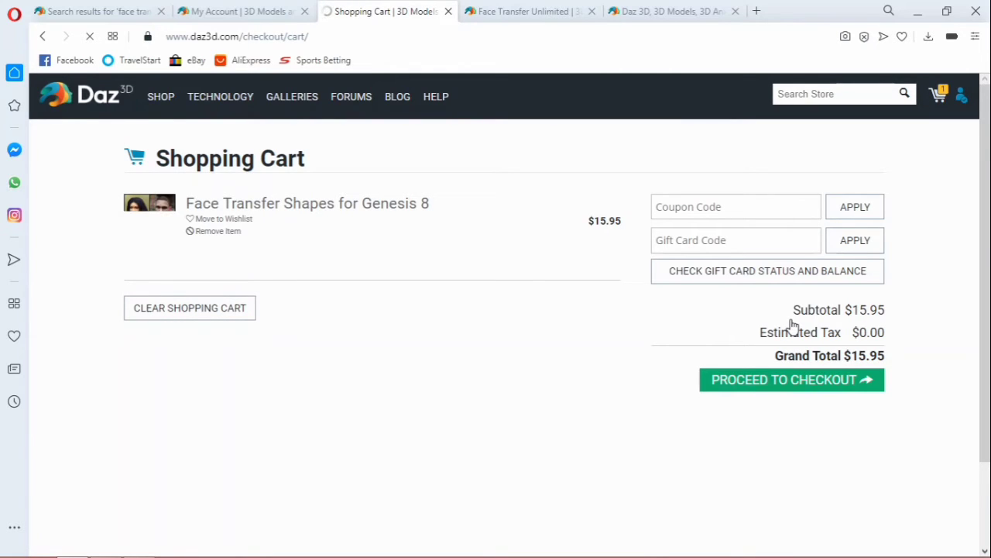
{"action": "mouse_move", "coordinate": [760, 324]}
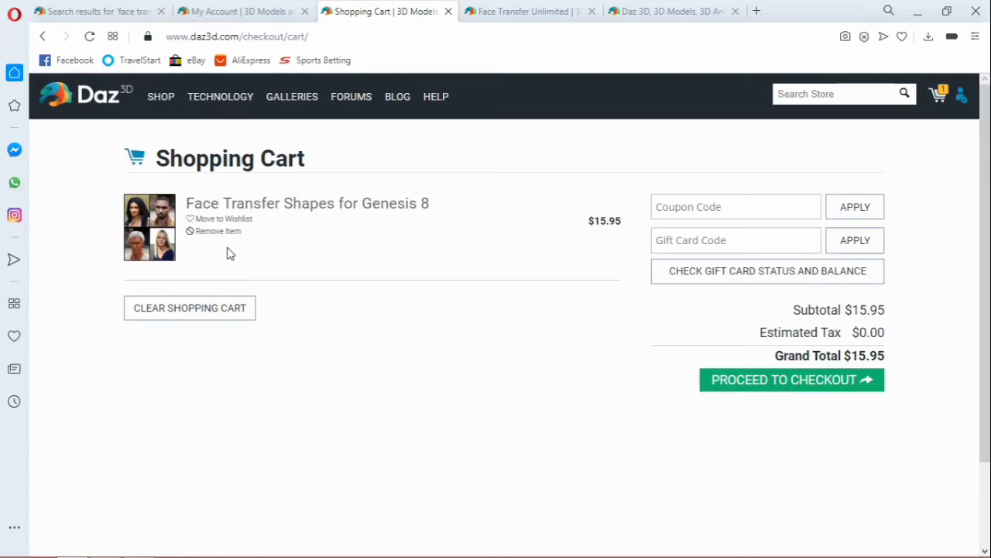
{"action": "mouse_move", "coordinate": [244, 262]}
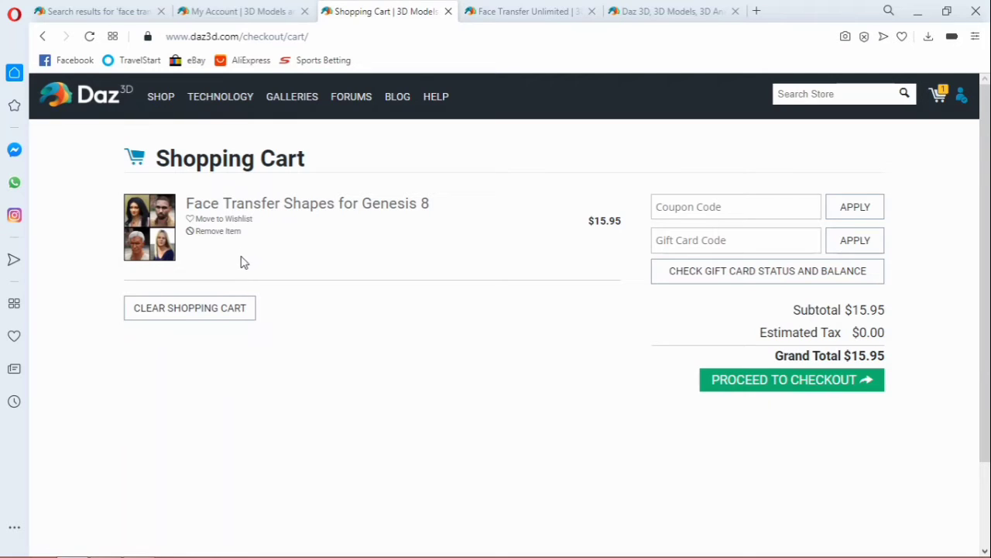
{"action": "mouse_move", "coordinate": [206, 289]}
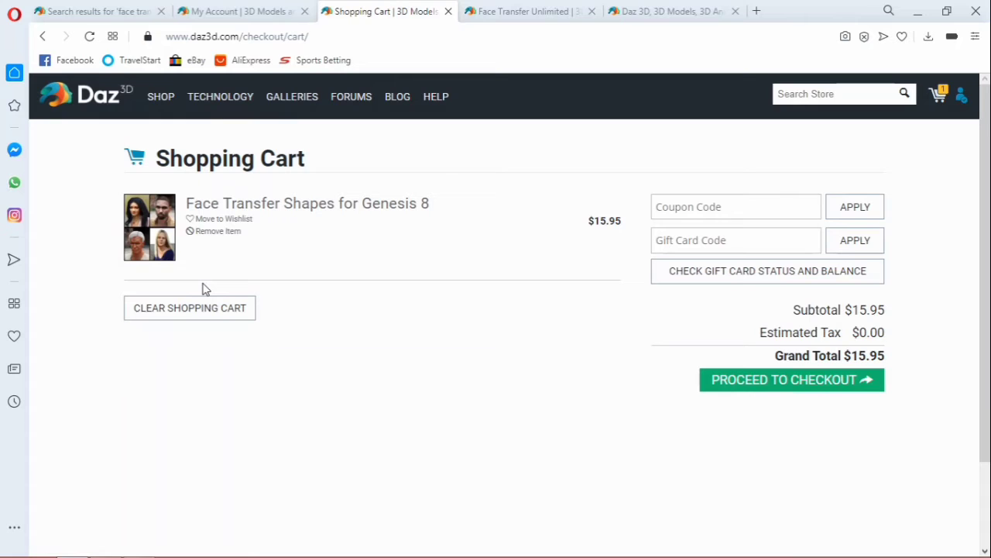
{"action": "mouse_move", "coordinate": [693, 371]}
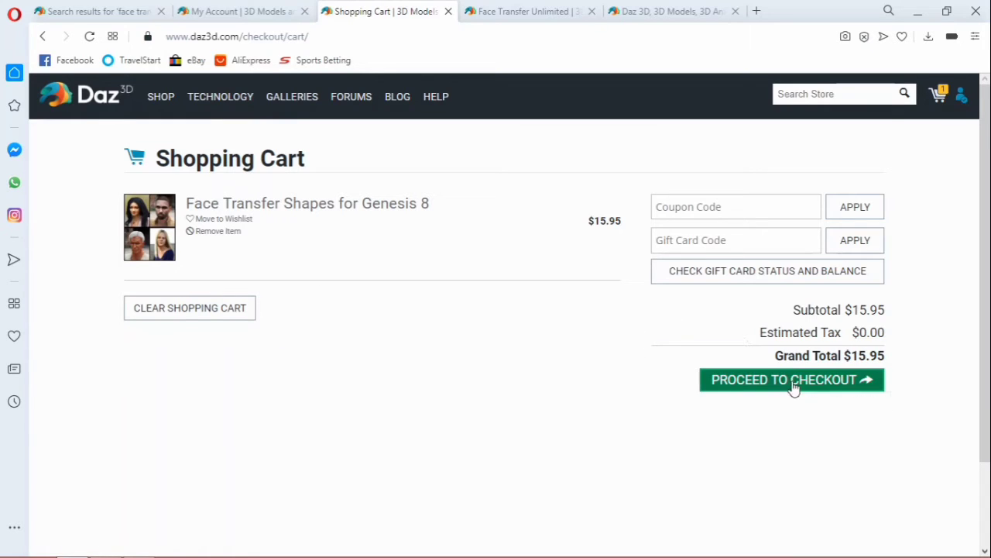
{"action": "mouse_move", "coordinate": [809, 392]}
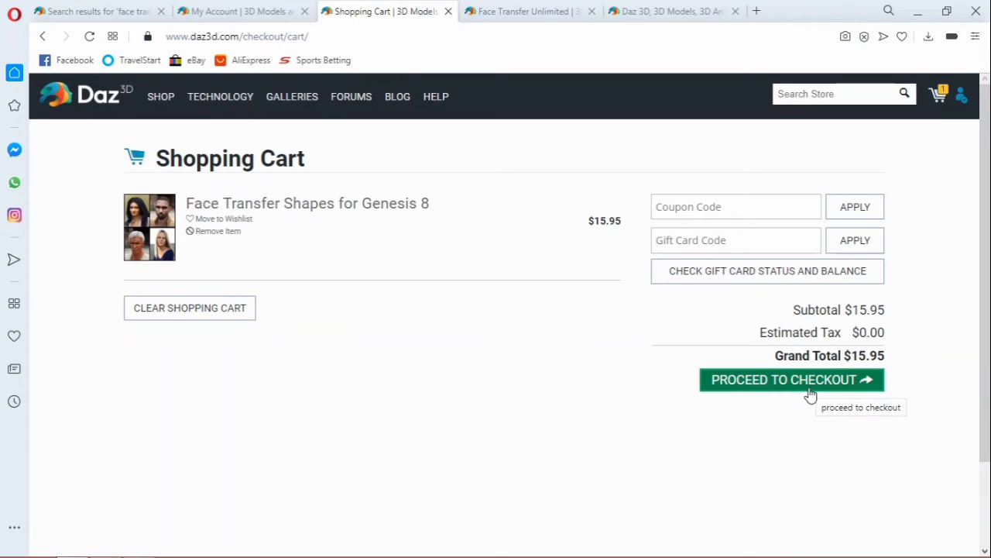
Step: Proceed from the $15.95 cart to checkout and try the payment method options
{"action": "left_click", "coordinate": [791, 379]}
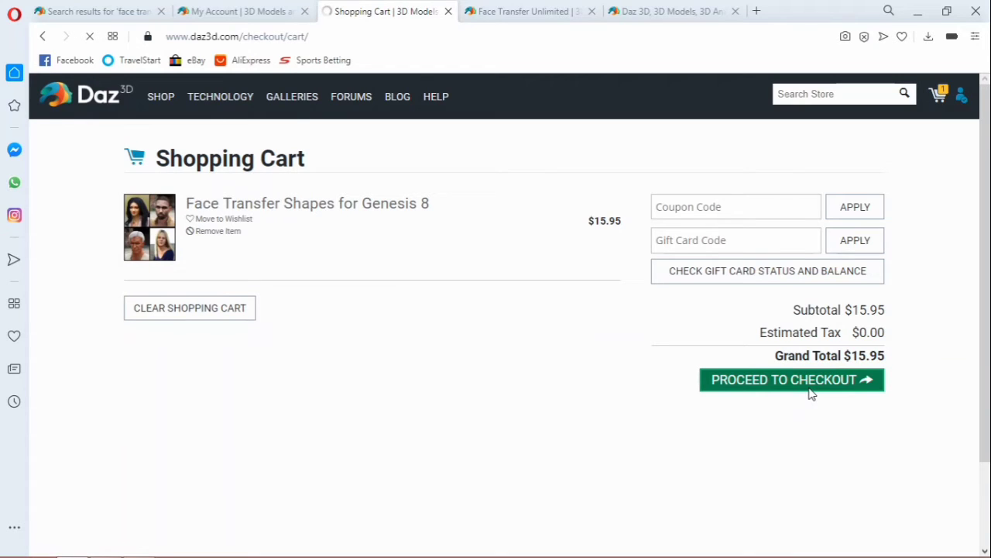
{"action": "left_click", "coordinate": [792, 379]}
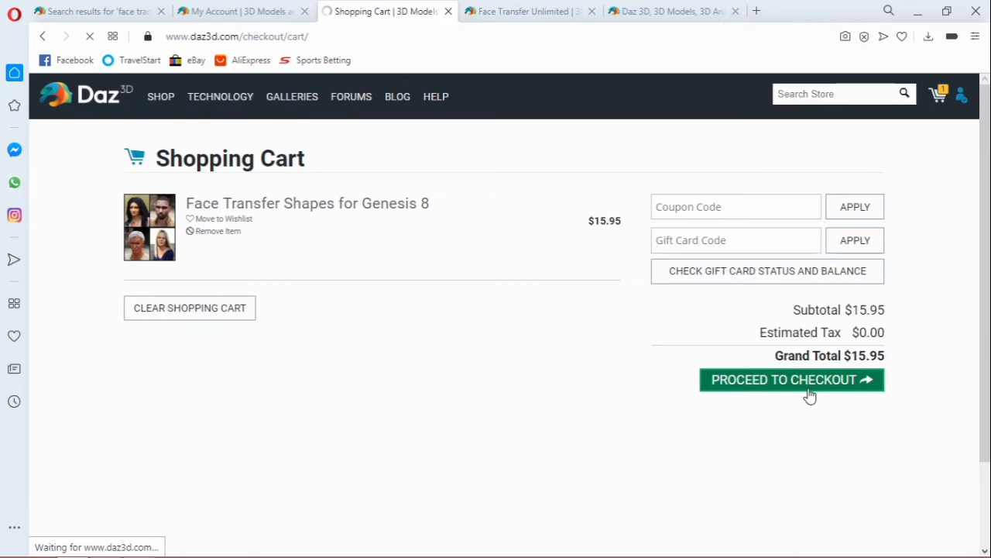
{"action": "left_click", "coordinate": [791, 380]}
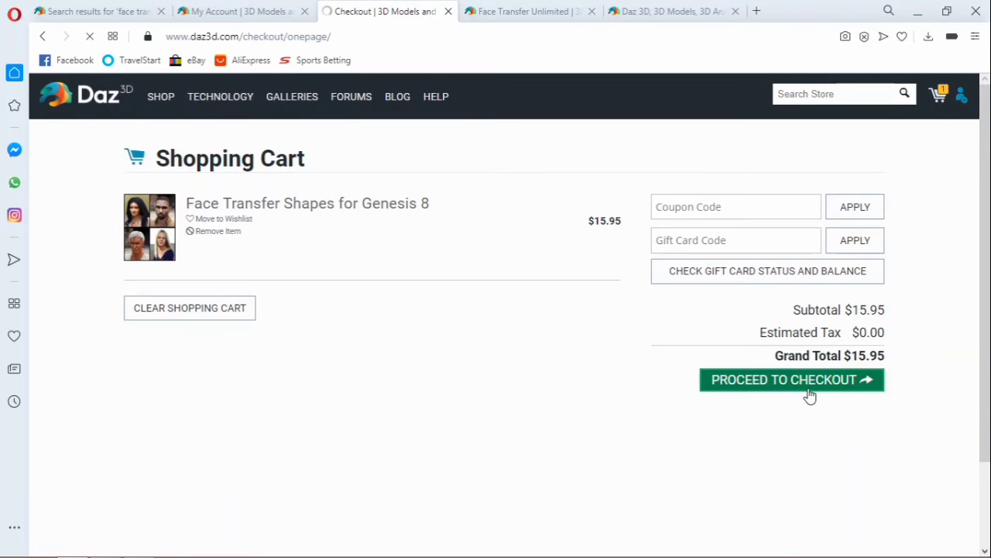
{"action": "left_click", "coordinate": [792, 379]}
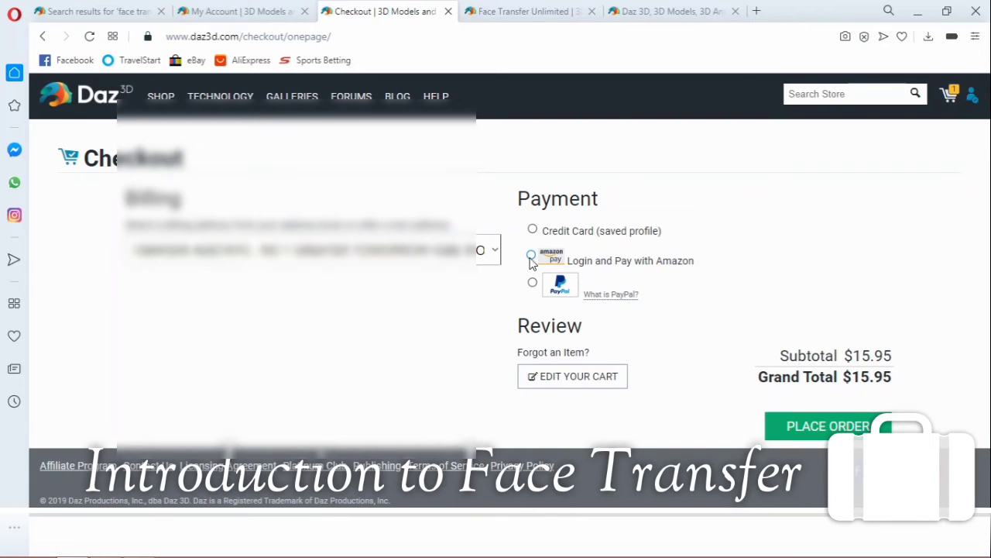
{"action": "left_click", "coordinate": [533, 230]}
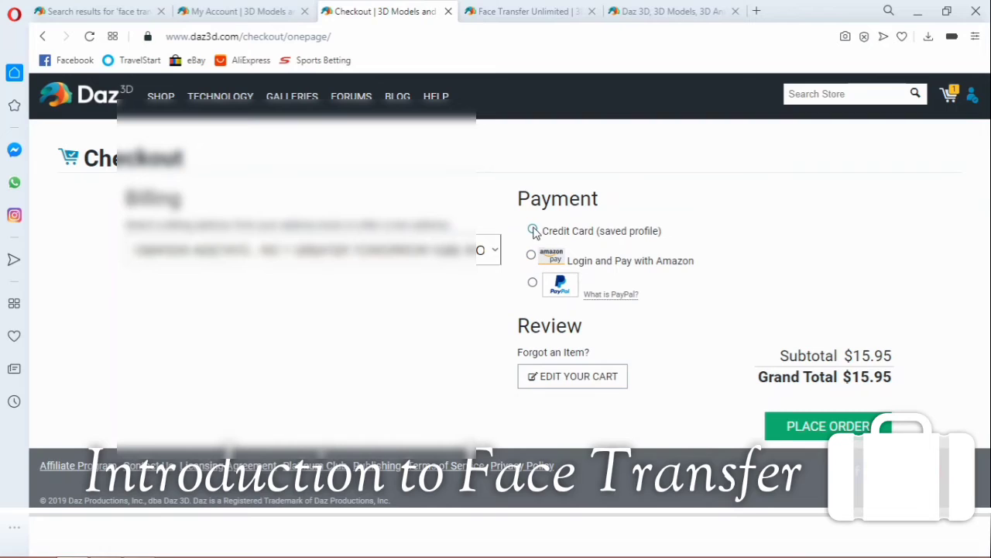
{"action": "left_click", "coordinate": [532, 283]}
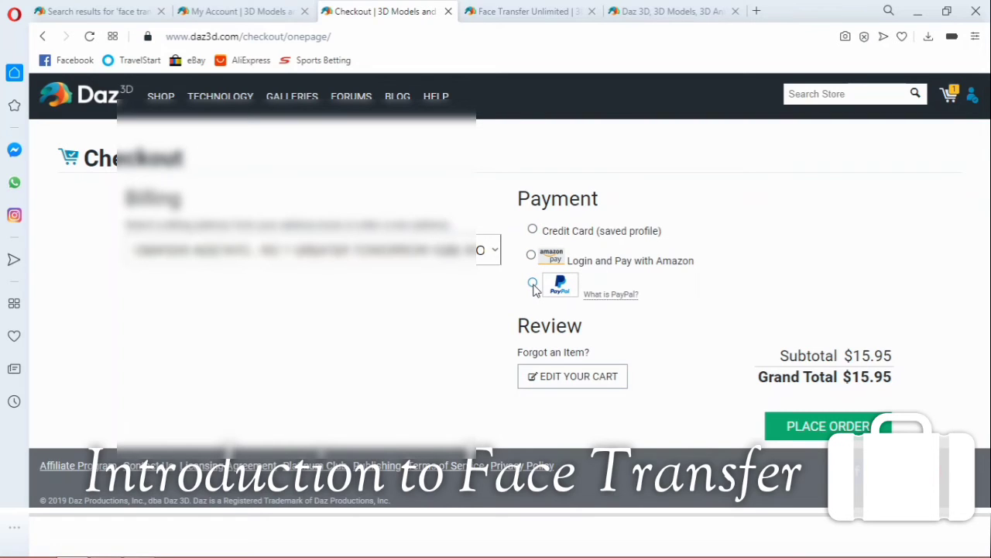
{"action": "mouse_move", "coordinate": [611, 295]}
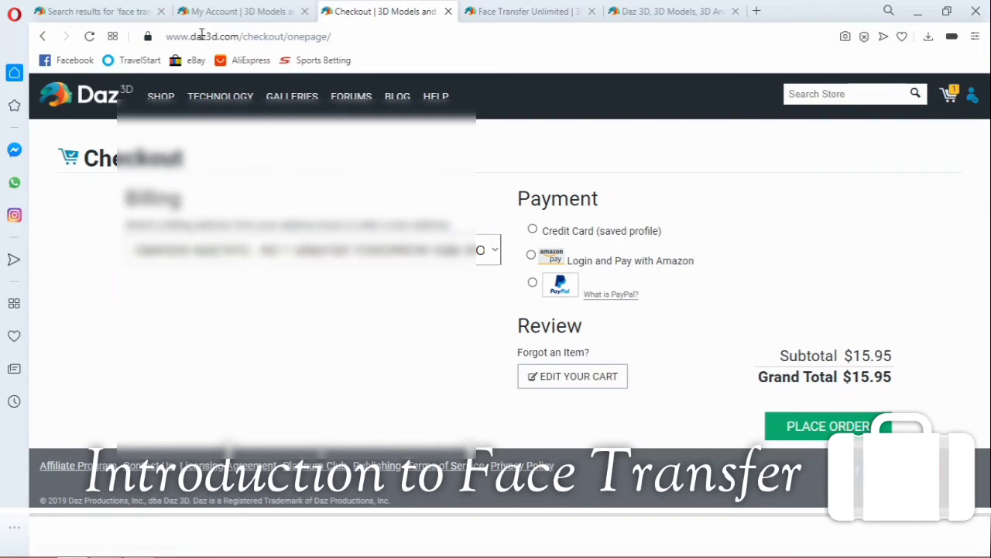
{"action": "mouse_move", "coordinate": [225, 11]}
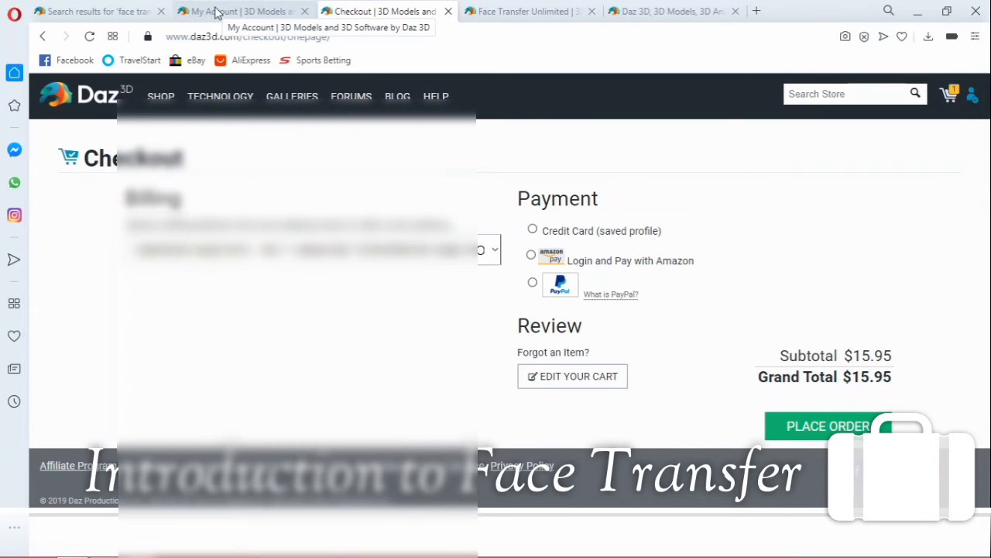
Step: Switch to the account overview tab and show the account menu links
{"action": "left_click", "coordinate": [233, 11]}
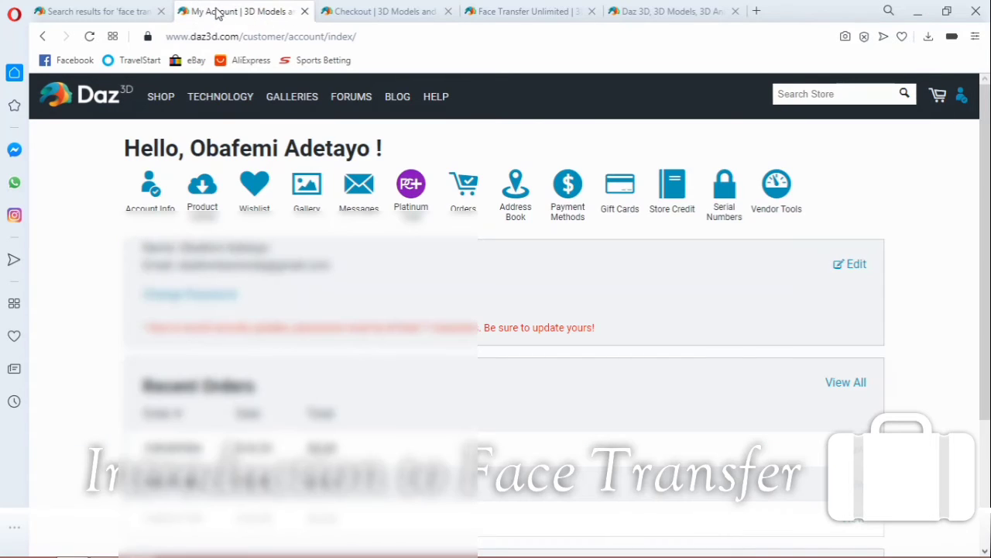
{"action": "mouse_move", "coordinate": [270, 83]}
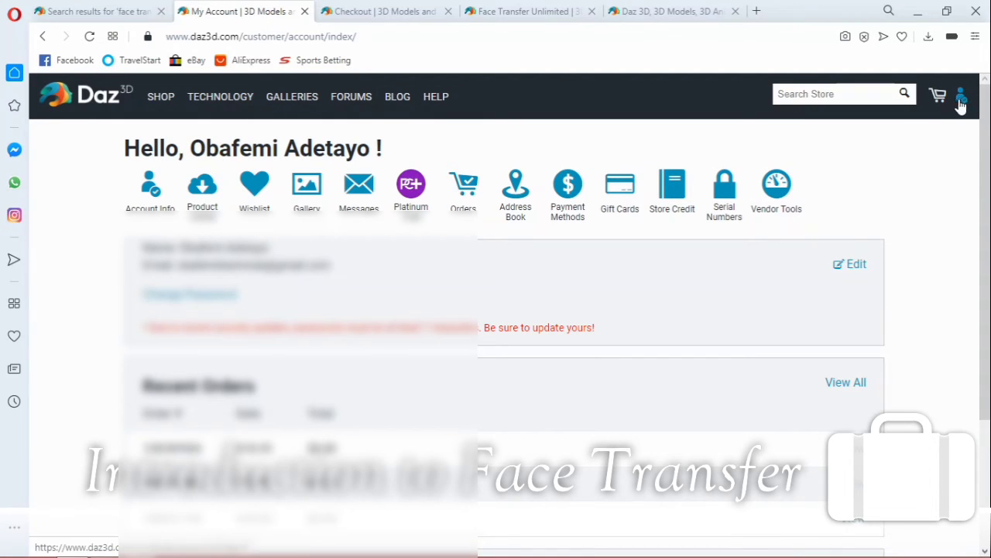
{"action": "left_click", "coordinate": [961, 95]}
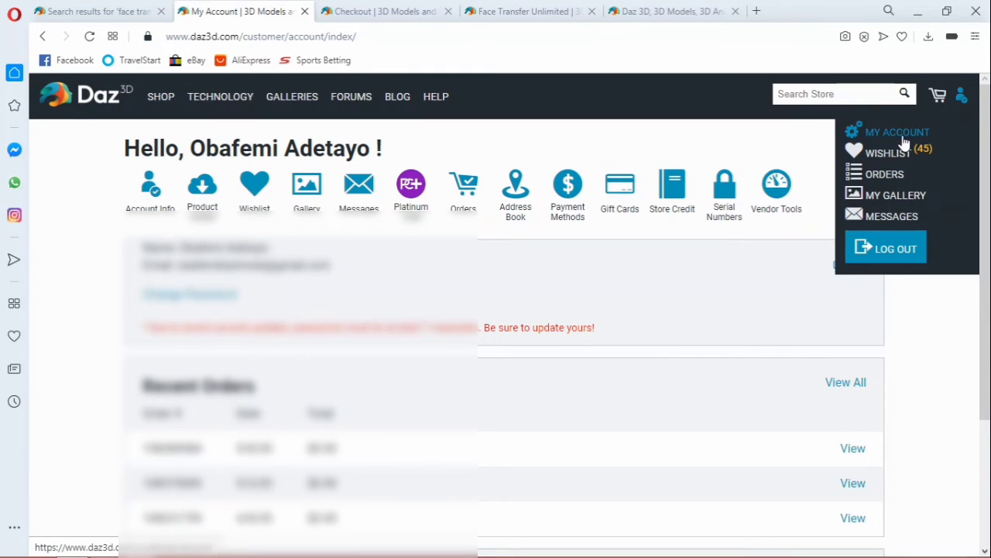
{"action": "mouse_move", "coordinate": [848, 139]}
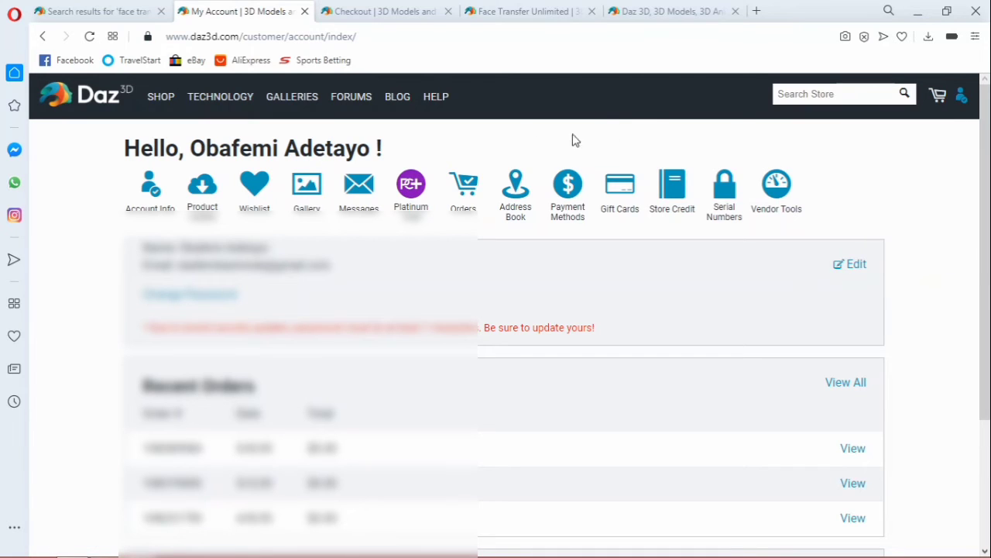
{"action": "mouse_move", "coordinate": [395, 261]}
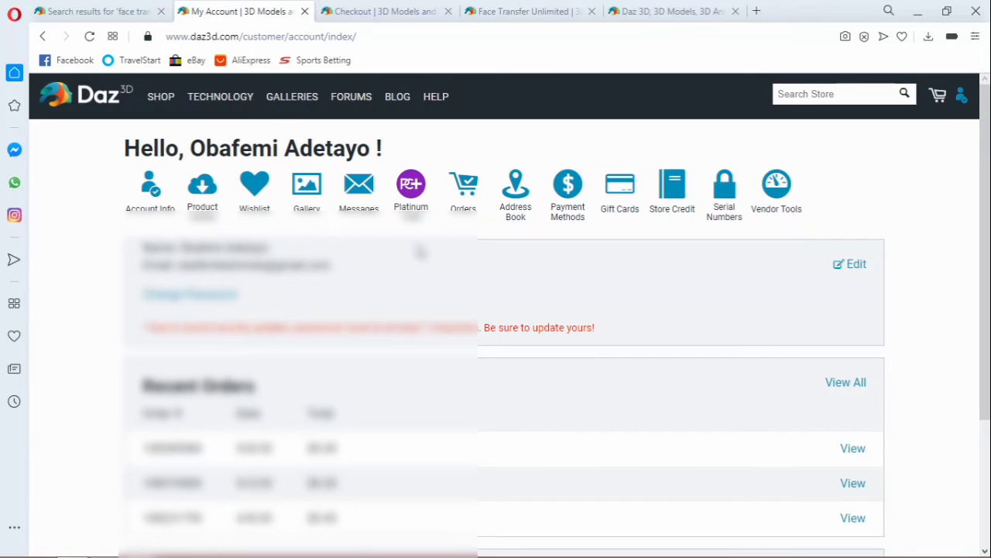
{"action": "mouse_move", "coordinate": [459, 249]}
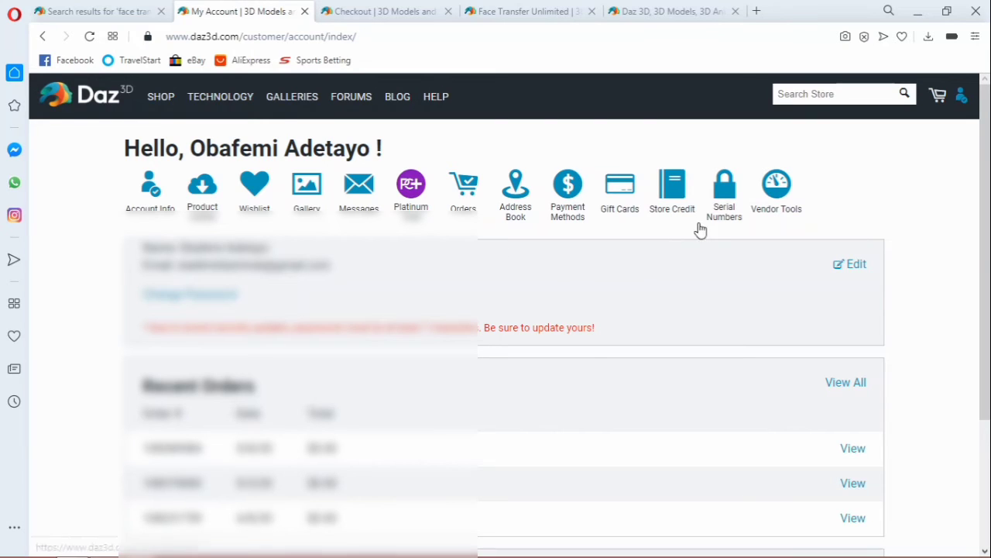
{"action": "mouse_move", "coordinate": [743, 179]}
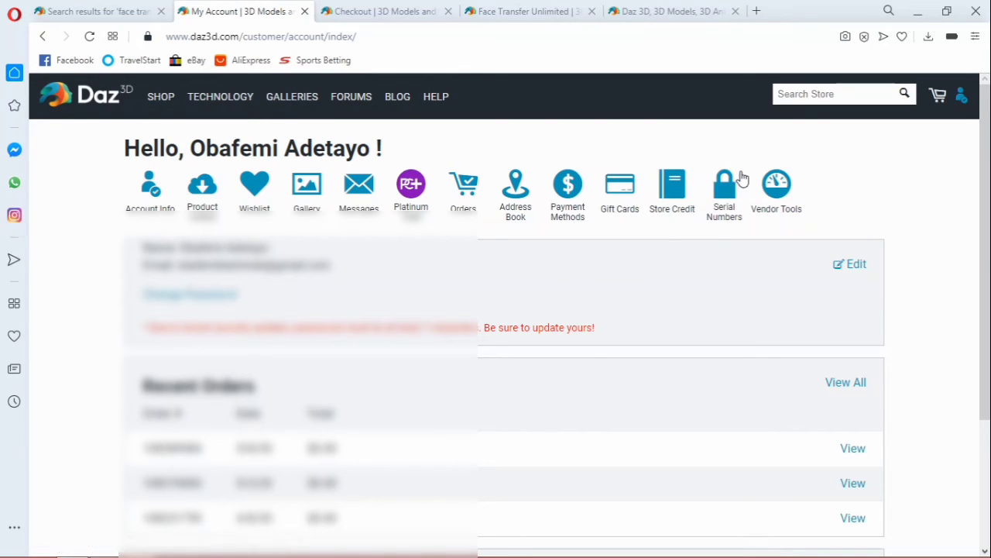
{"action": "mouse_move", "coordinate": [705, 227]}
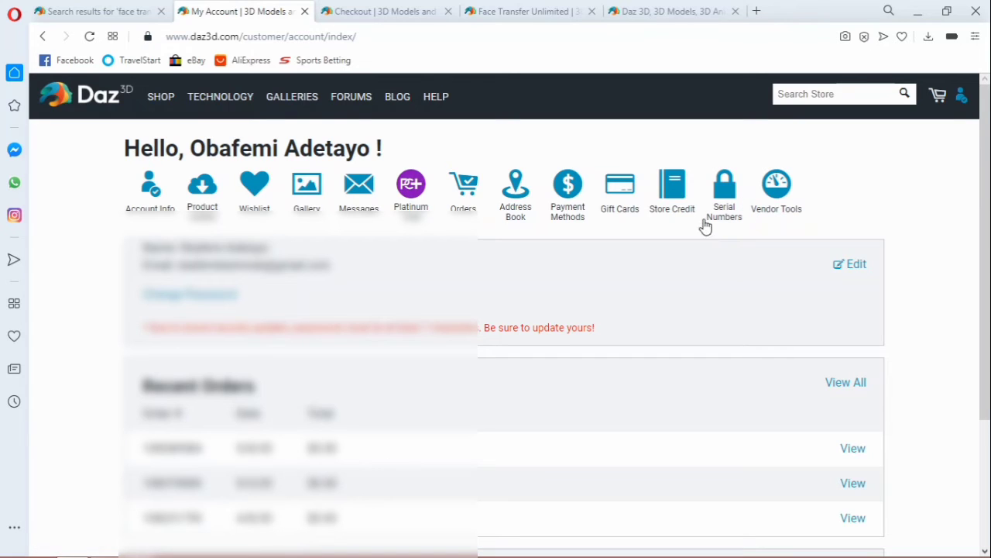
{"action": "mouse_move", "coordinate": [736, 236]}
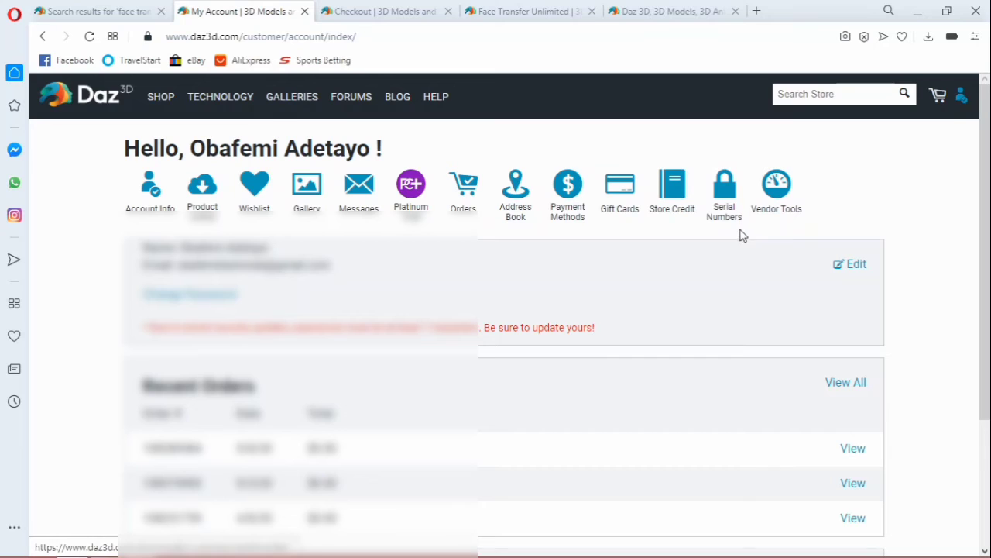
{"action": "mouse_move", "coordinate": [739, 194]}
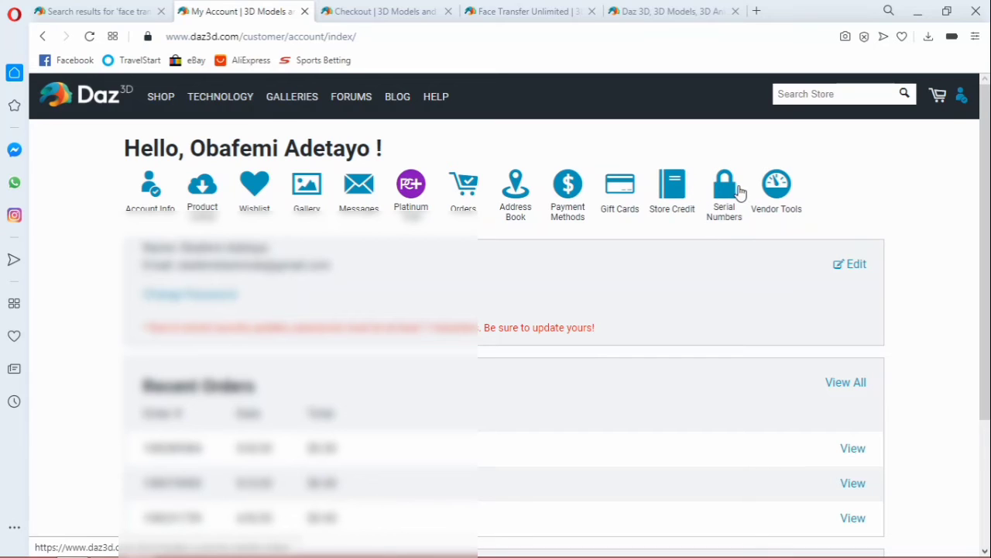
{"action": "mouse_move", "coordinate": [728, 173]}
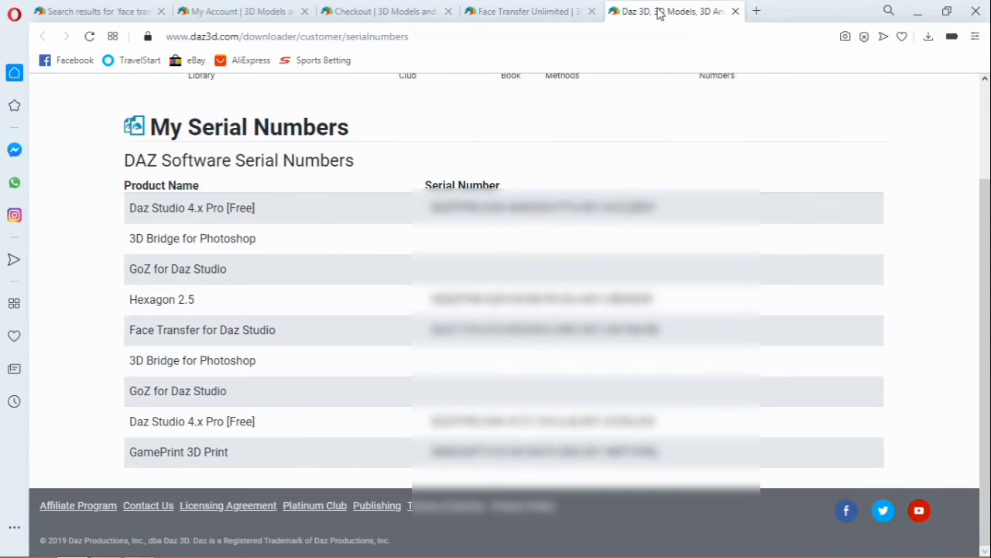
{"action": "mouse_move", "coordinate": [647, 92]}
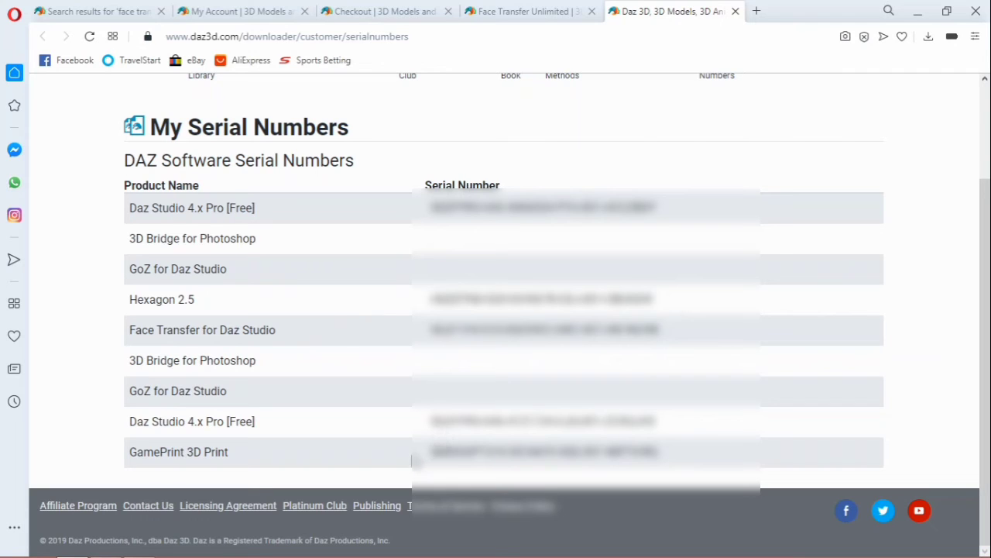
{"action": "mouse_move", "coordinate": [358, 448]}
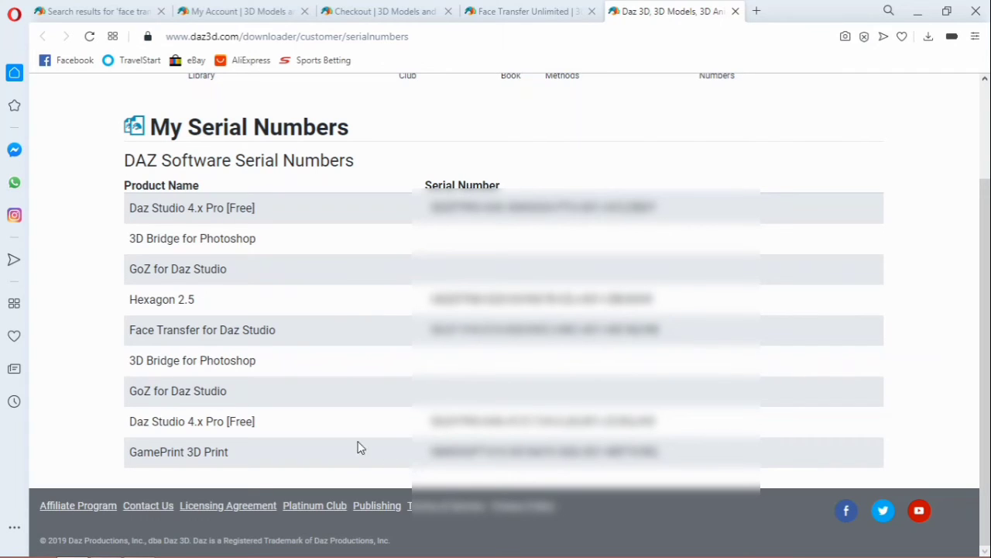
{"action": "mouse_move", "coordinate": [152, 335]}
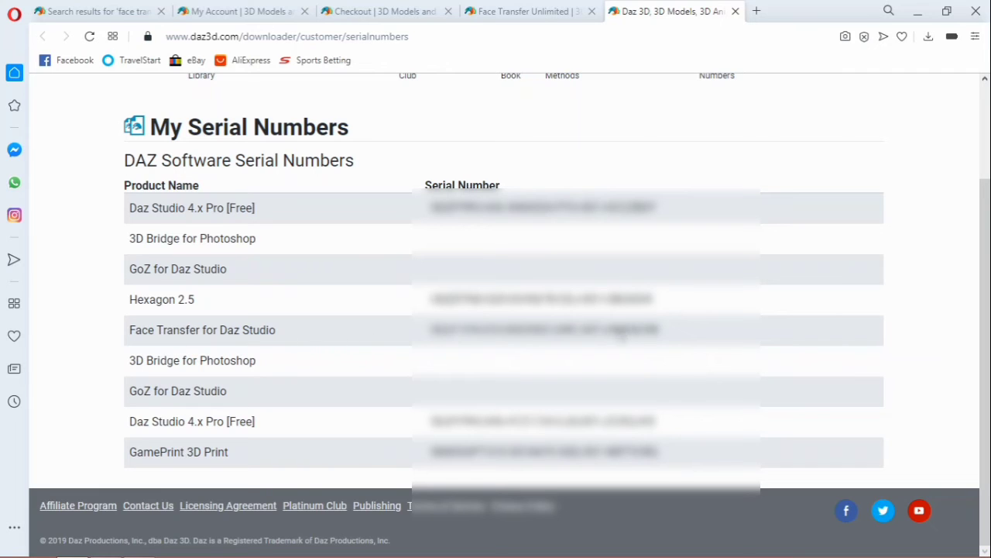
{"action": "mouse_move", "coordinate": [401, 342]}
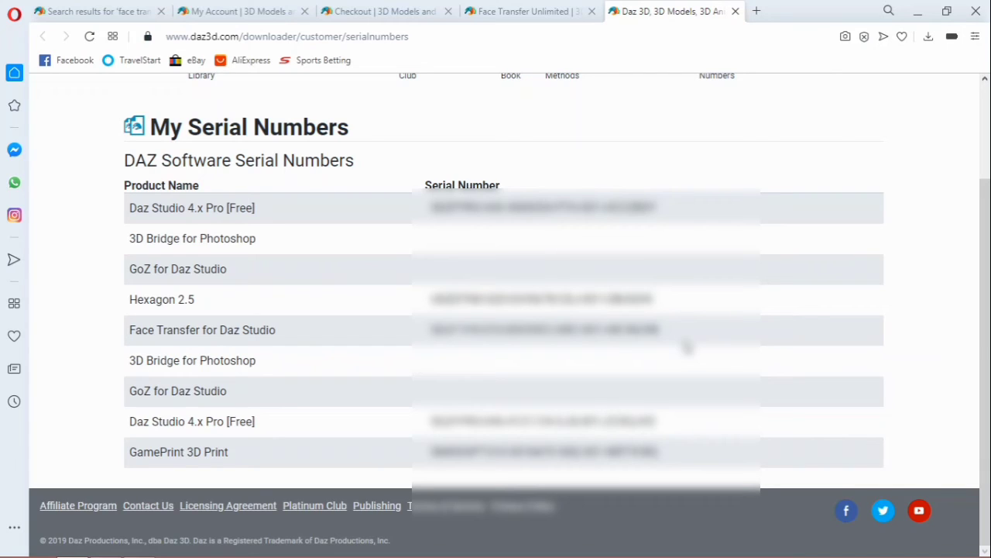
{"action": "mouse_move", "coordinate": [425, 348]}
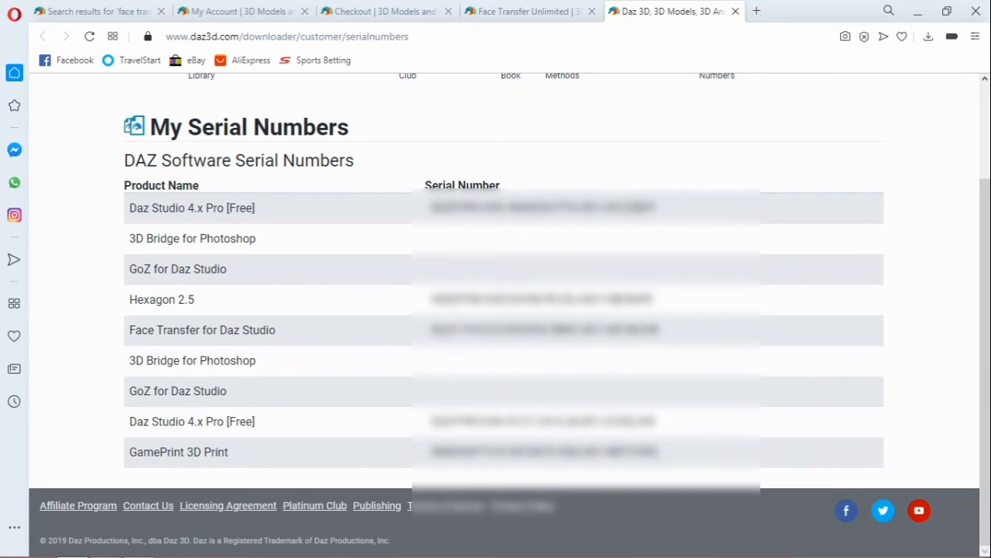
{"action": "mouse_move", "coordinate": [674, 347]}
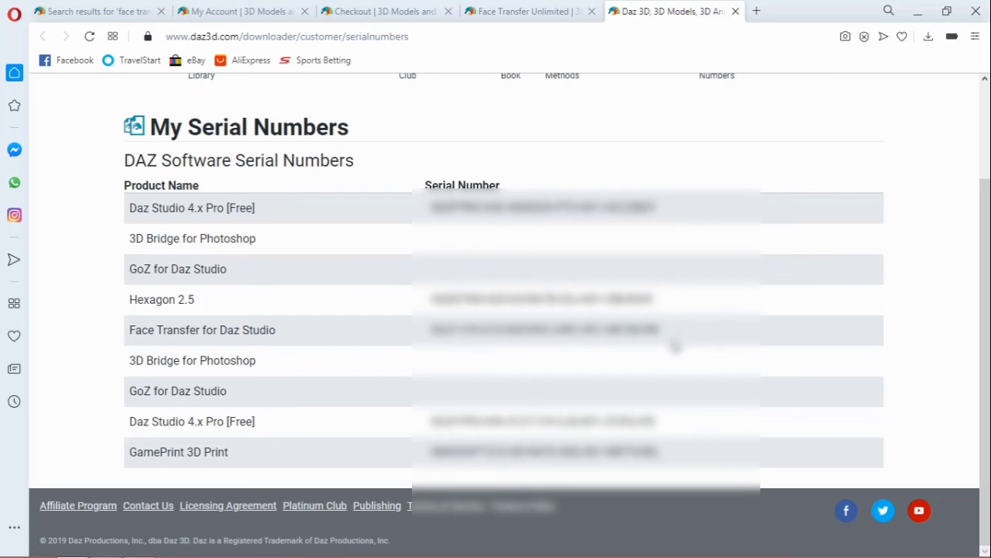
{"action": "mouse_move", "coordinate": [680, 341]}
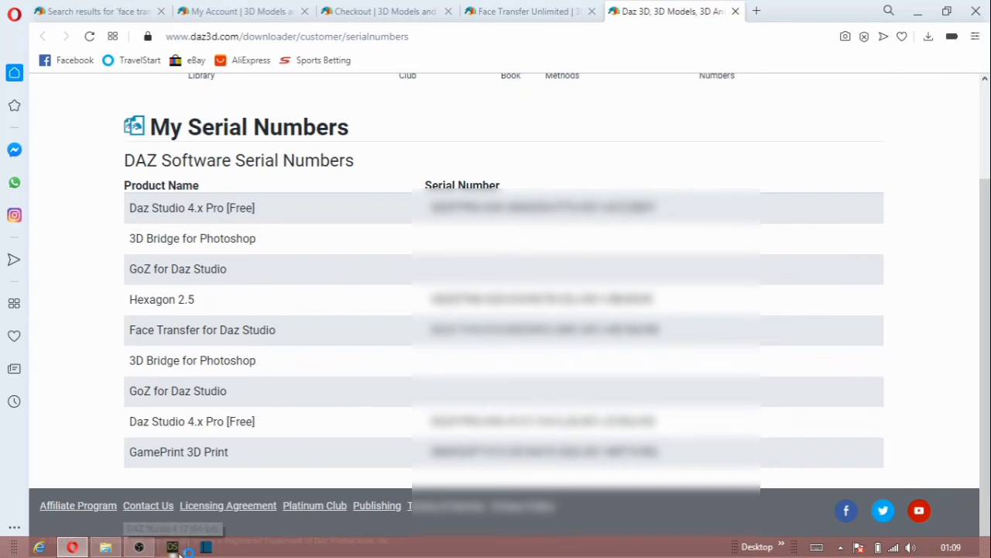
Step: Bring DAZ Studio 4.12 Pro to the front and show its Help menu
{"action": "left_click", "coordinate": [172, 546]}
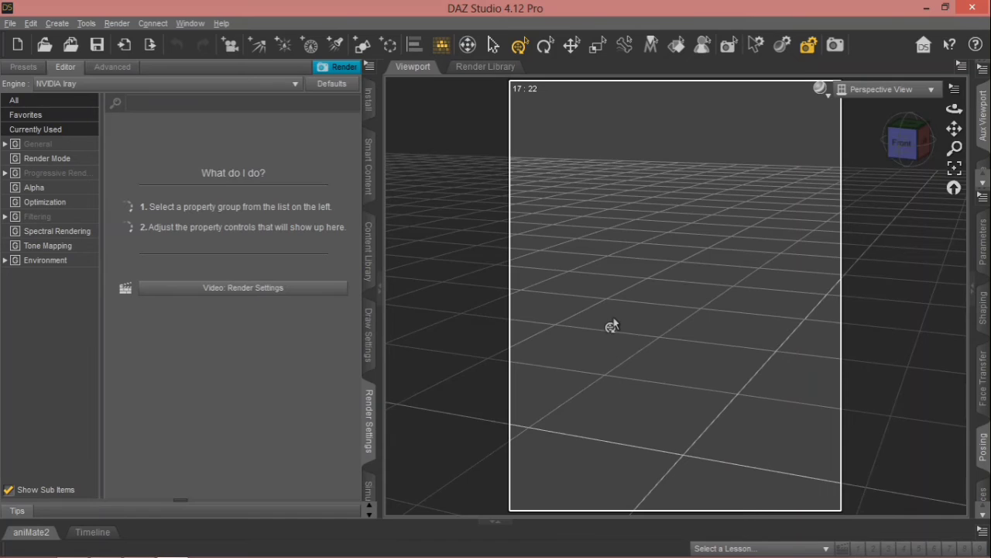
{"action": "left_click", "coordinate": [221, 23]}
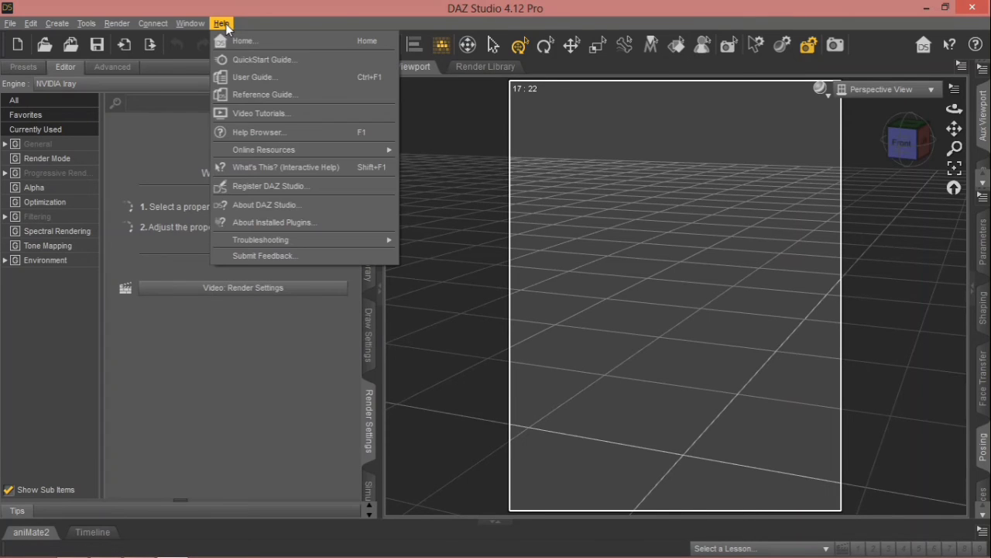
{"action": "mouse_move", "coordinate": [266, 204]}
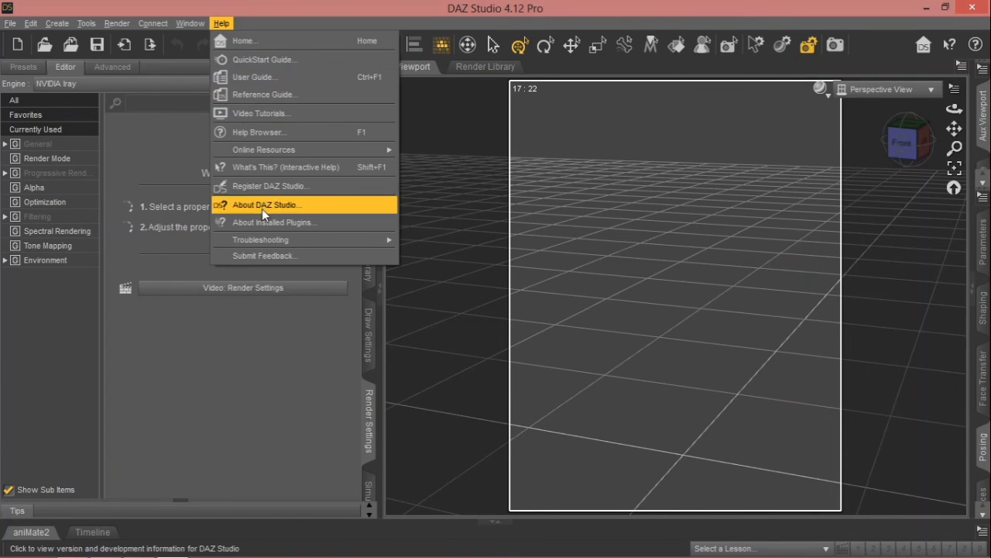
{"action": "mouse_move", "coordinate": [275, 223]}
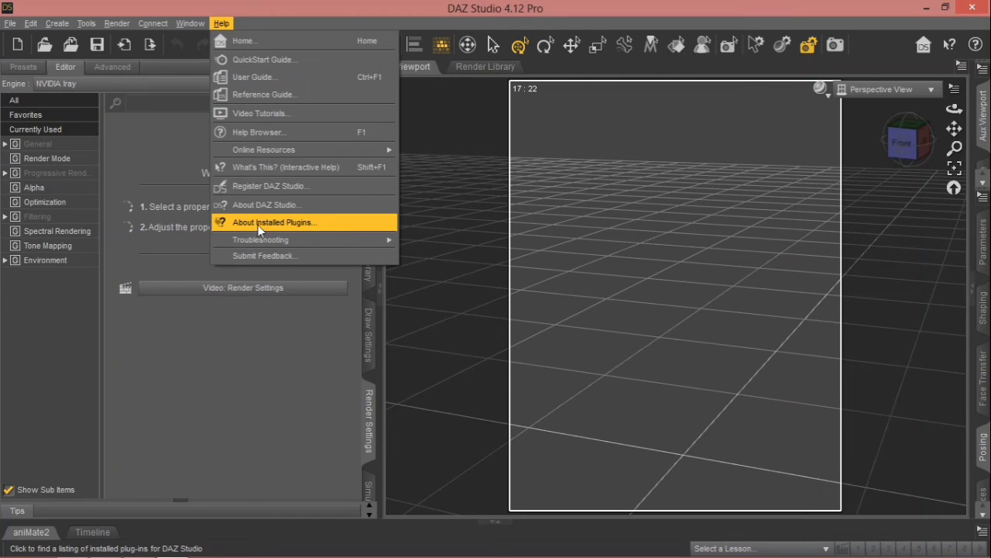
{"action": "mouse_move", "coordinate": [308, 230]}
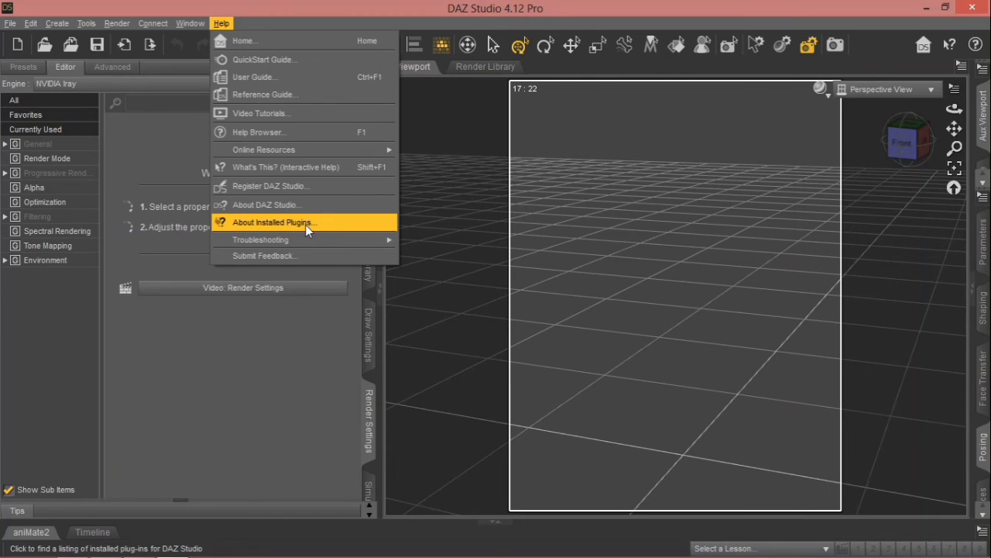
Step: Show Face Transfer's details (version 0.9.0.86, DAZ 3D) in About Installed Plugins
{"action": "left_click", "coordinate": [273, 223]}
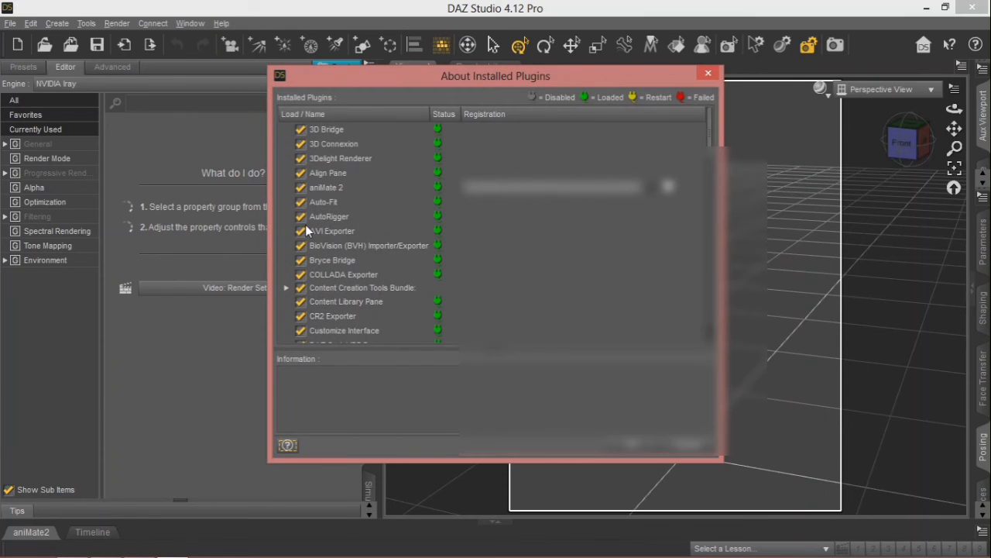
{"action": "mouse_move", "coordinate": [325, 223]}
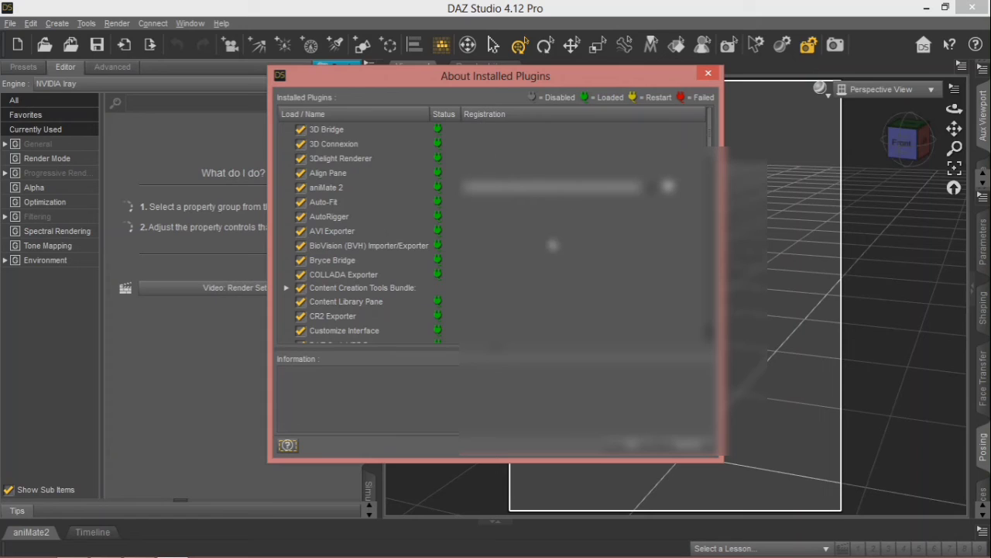
{"action": "mouse_move", "coordinate": [377, 276]}
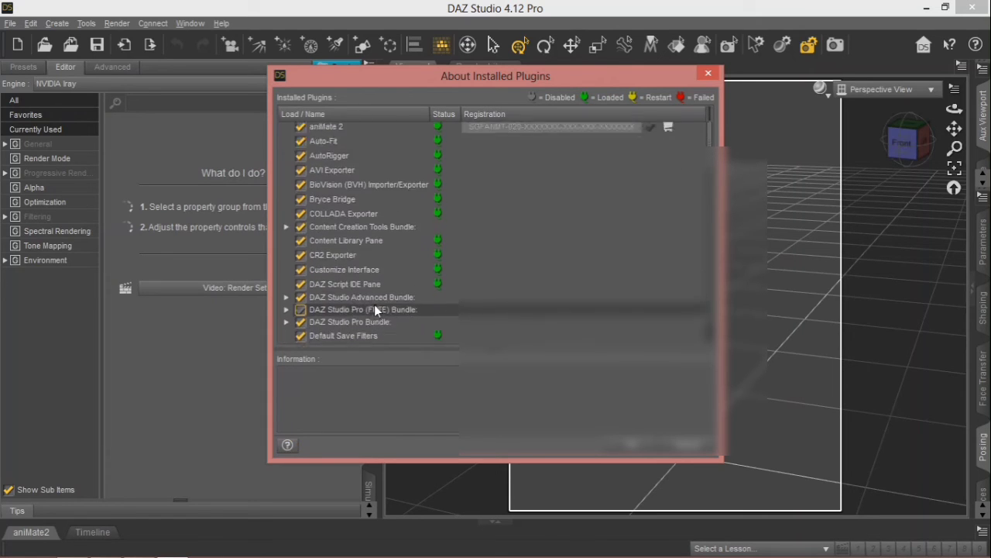
{"action": "scroll", "scroll_direction": "down", "scroll_amount": 3}
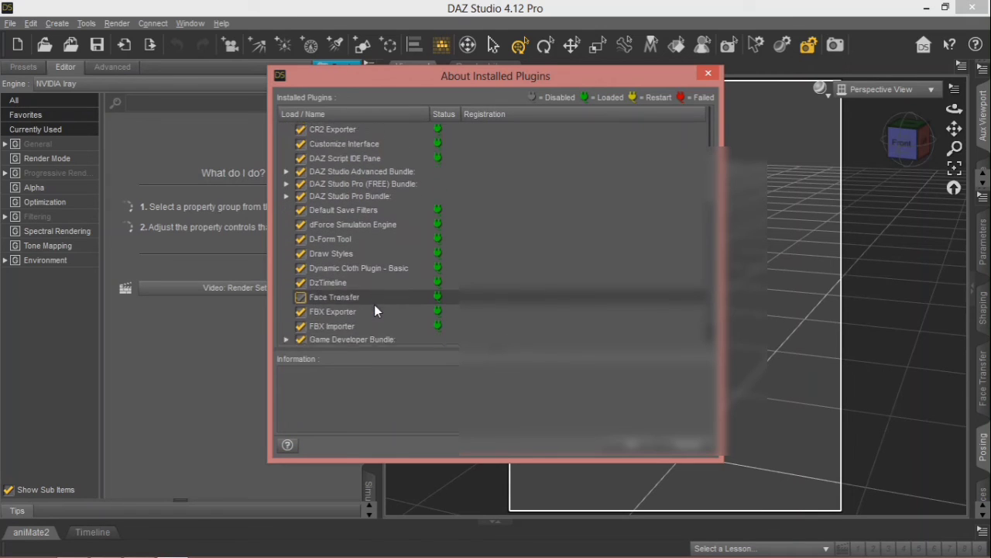
{"action": "scroll", "scroll_direction": "down", "scroll_amount": 3}
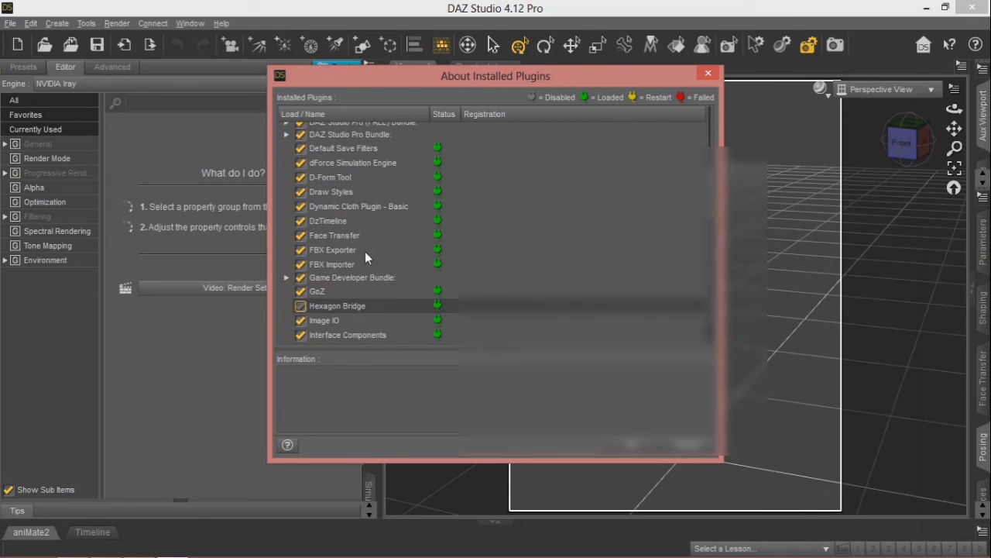
{"action": "mouse_move", "coordinate": [334, 242]}
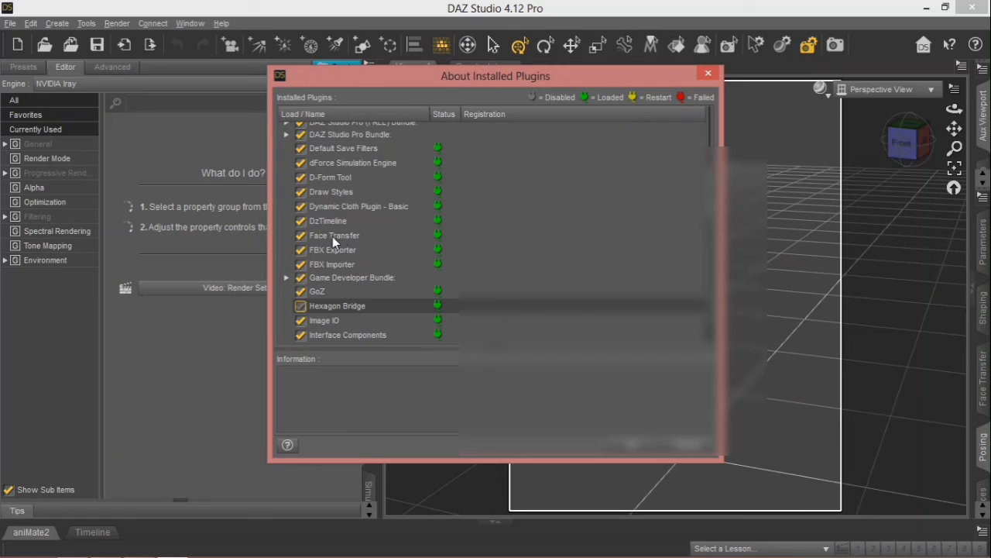
{"action": "mouse_move", "coordinate": [339, 238]}
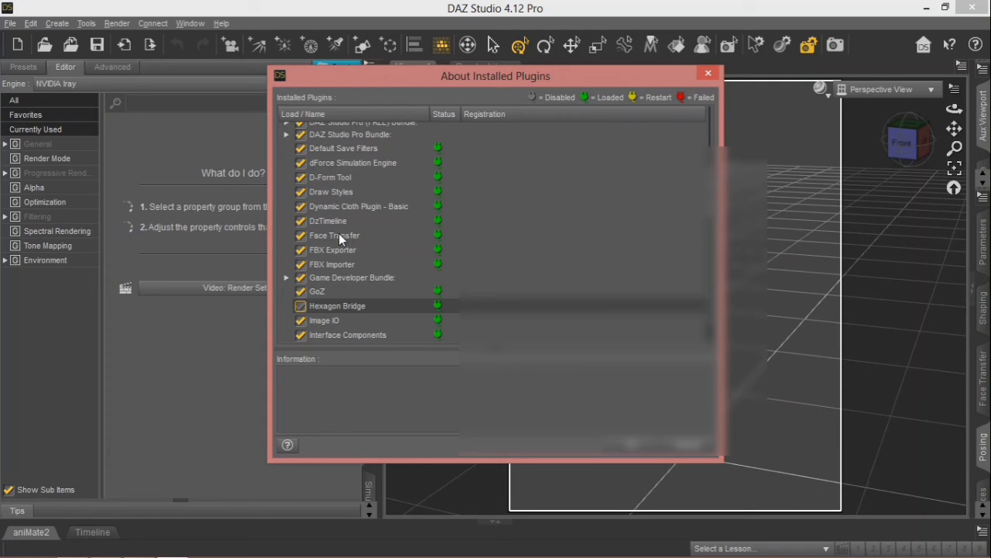
{"action": "left_click", "coordinate": [335, 235]}
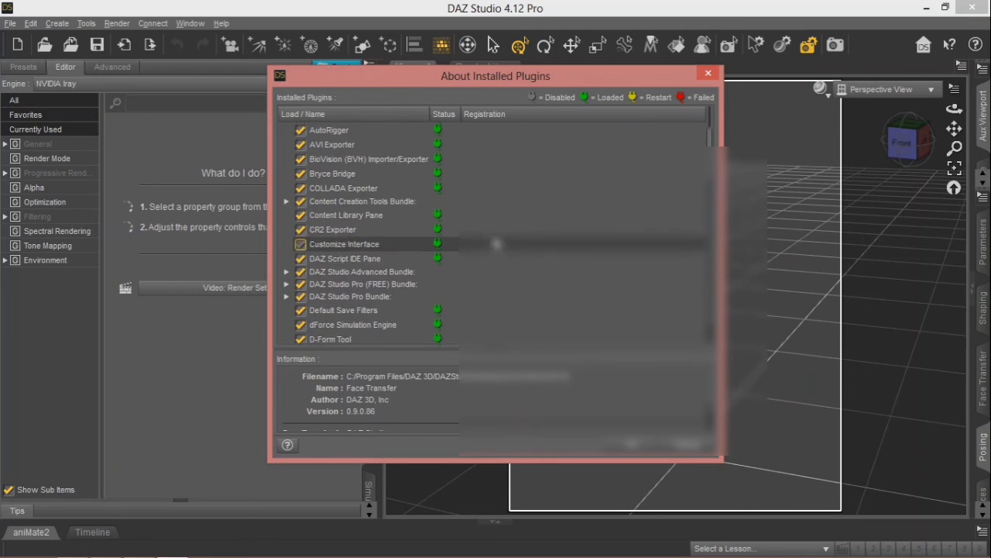
{"action": "scroll", "scroll_direction": "up", "scroll_amount": 3}
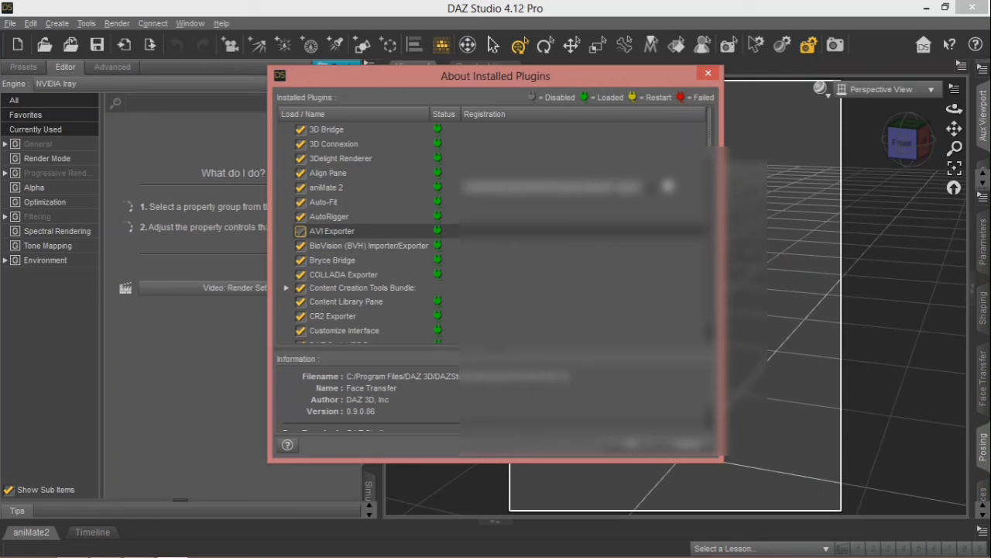
Step: View Face Transfer's registration entry, then cancel the About Installed Plugins dialog
{"action": "left_click", "coordinate": [332, 315]}
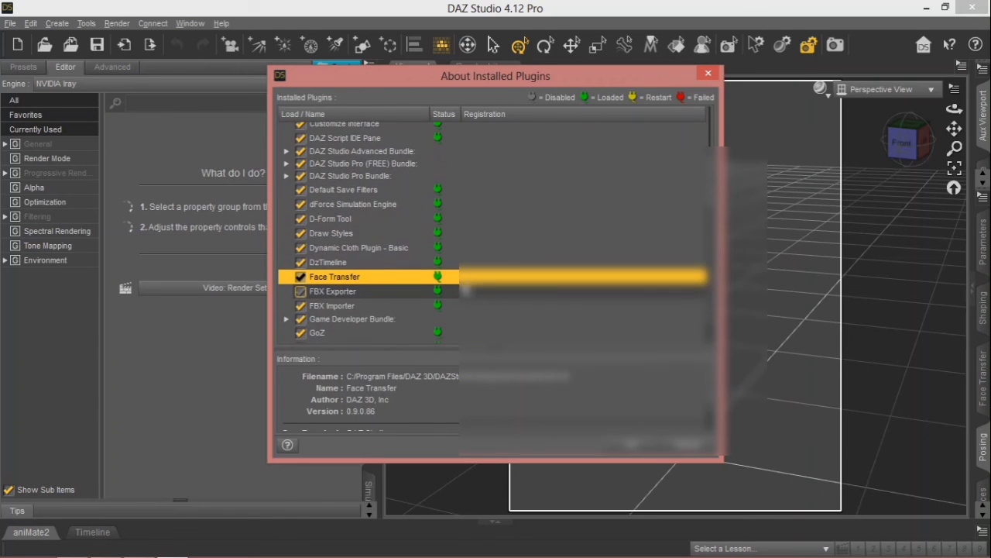
{"action": "mouse_move", "coordinate": [658, 279]}
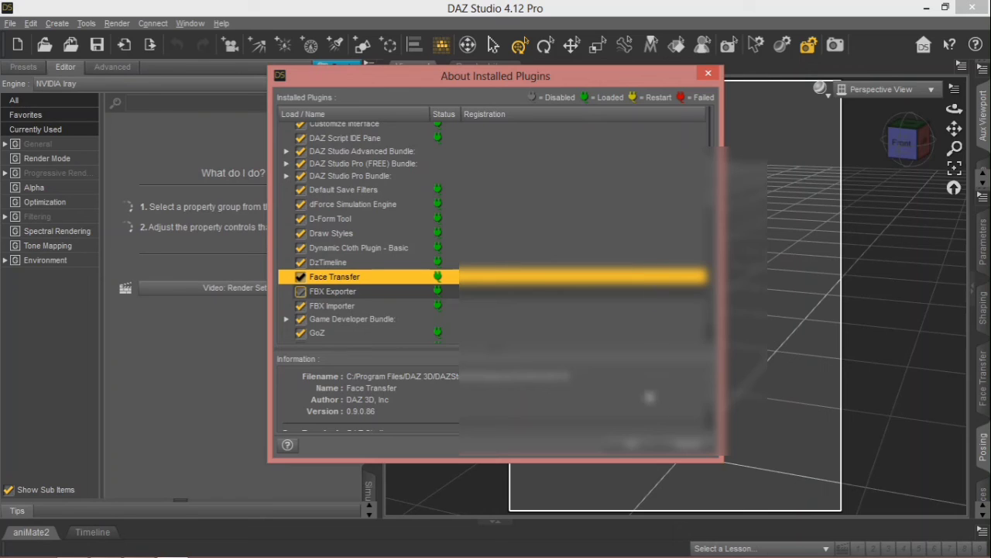
{"action": "mouse_move", "coordinate": [965, 7]}
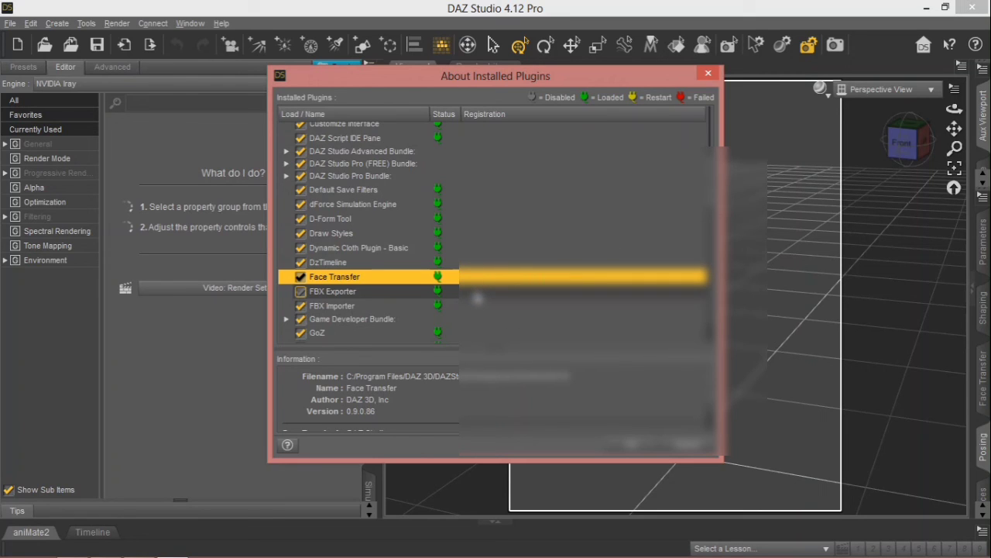
{"action": "mouse_move", "coordinate": [372, 280]}
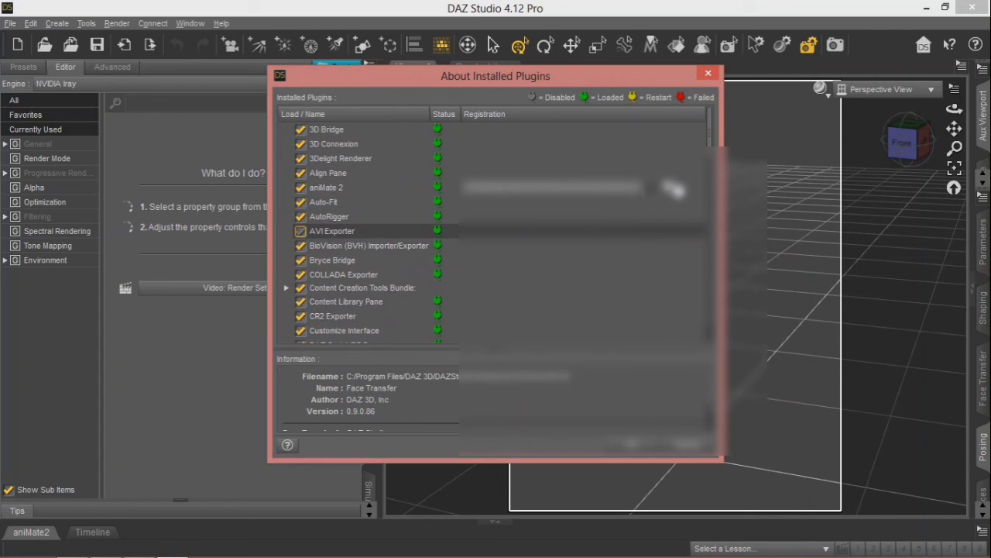
{"action": "left_click", "coordinate": [343, 274]}
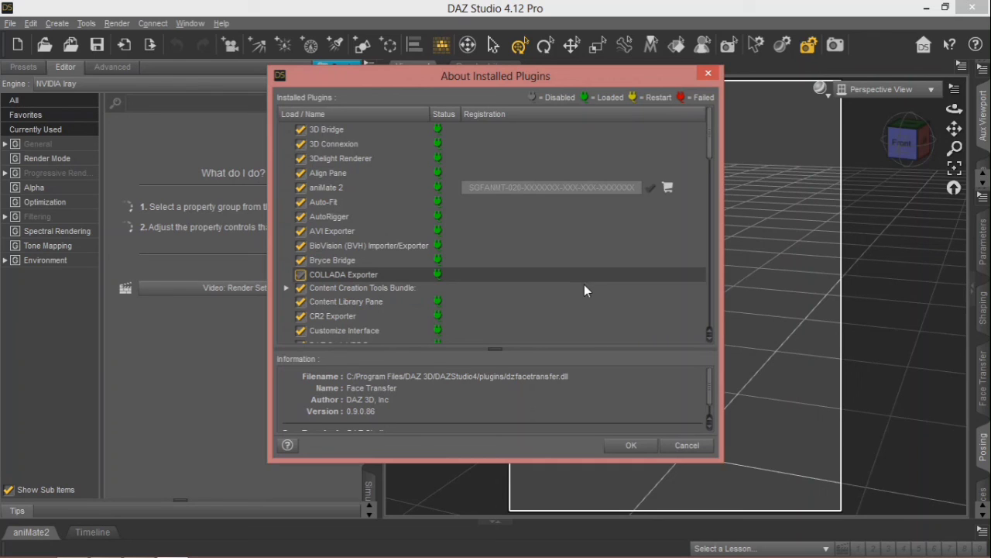
{"action": "mouse_move", "coordinate": [701, 203]}
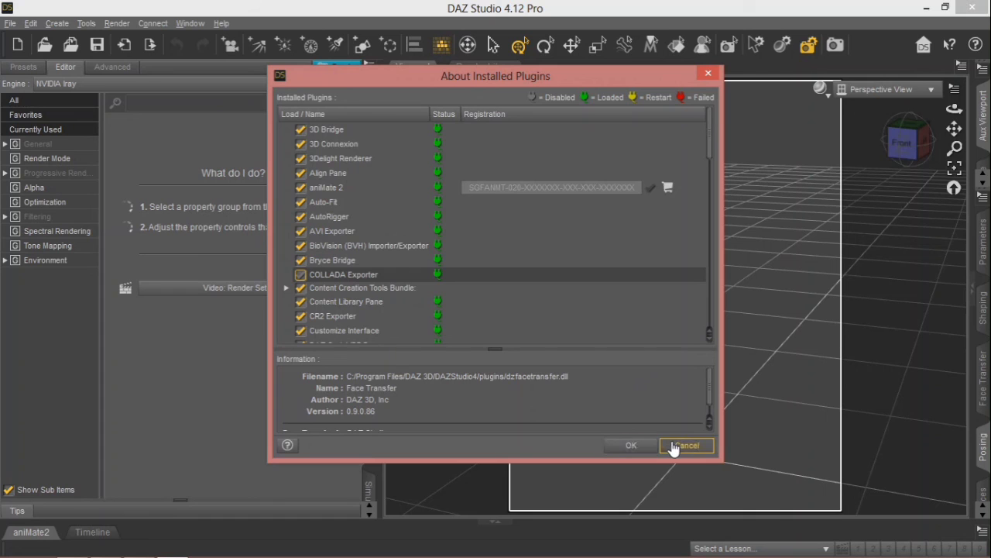
{"action": "left_click", "coordinate": [687, 445]}
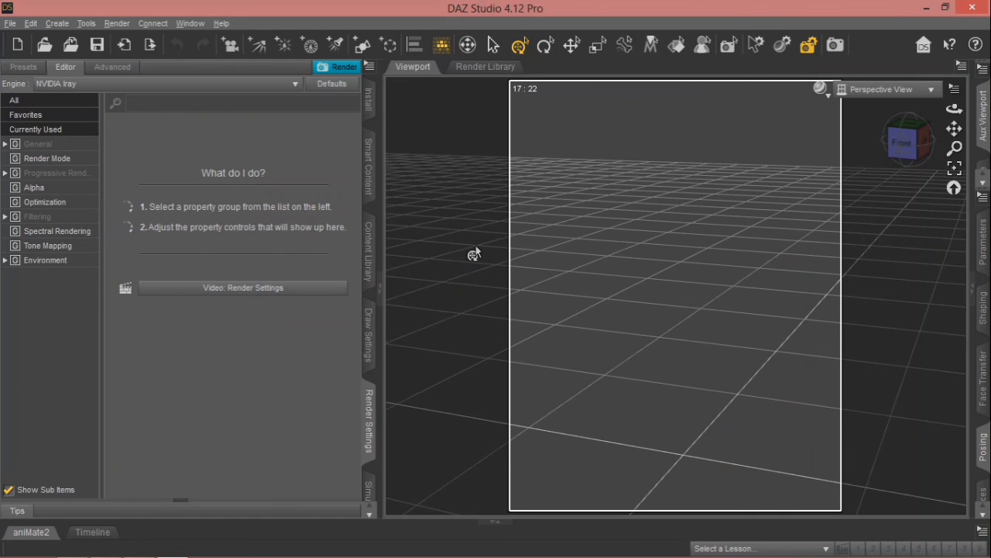